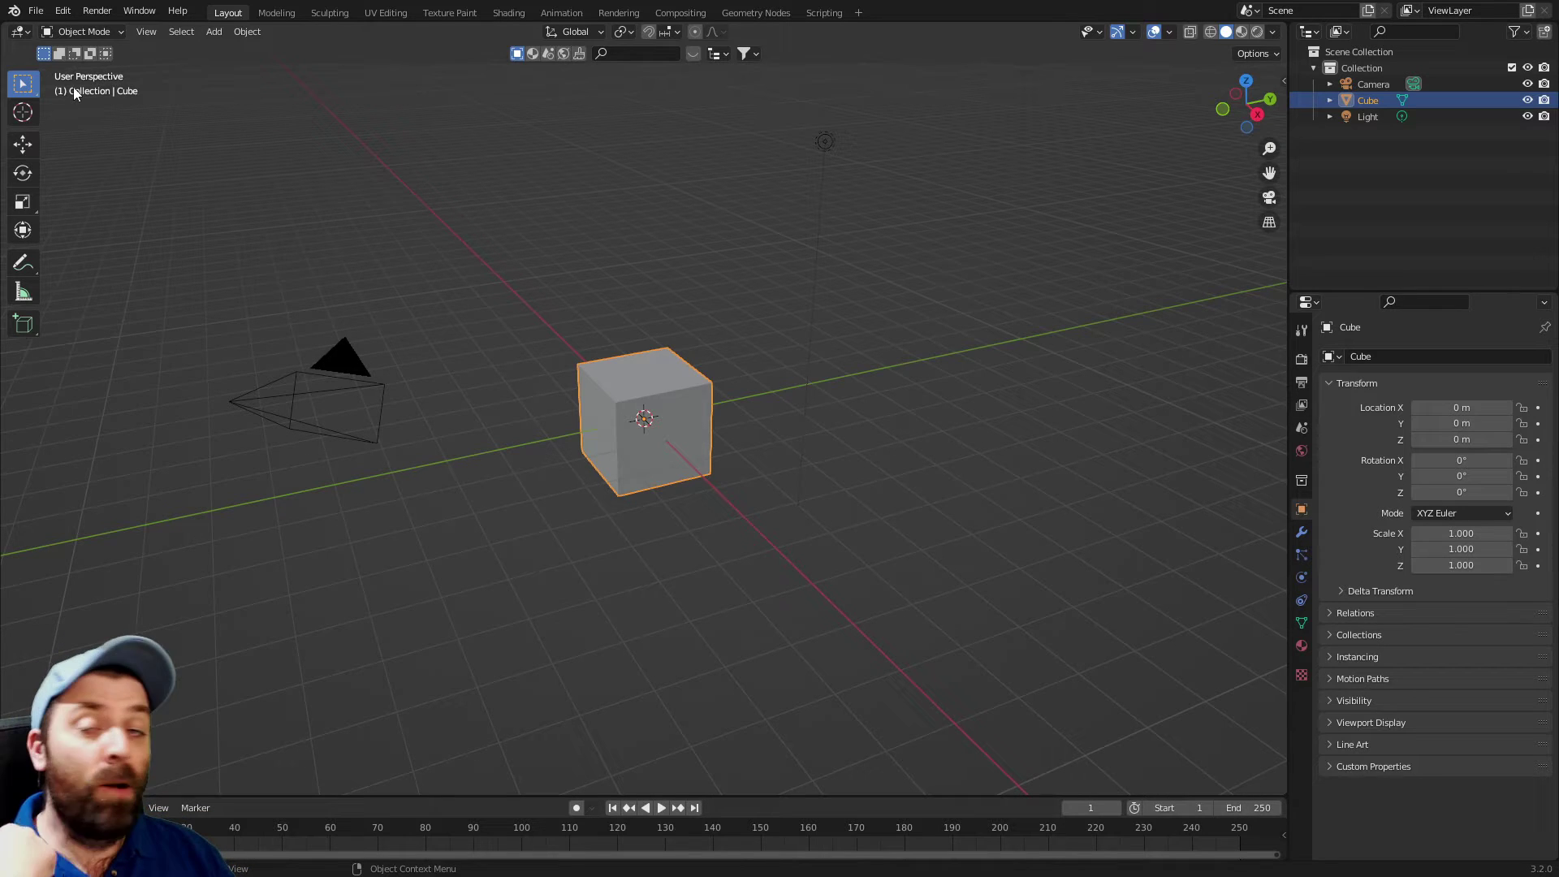
# Step: Show the cube in the Shading workspace rendered with Cycles and its default material nodes
pyautogui.click(62, 11)
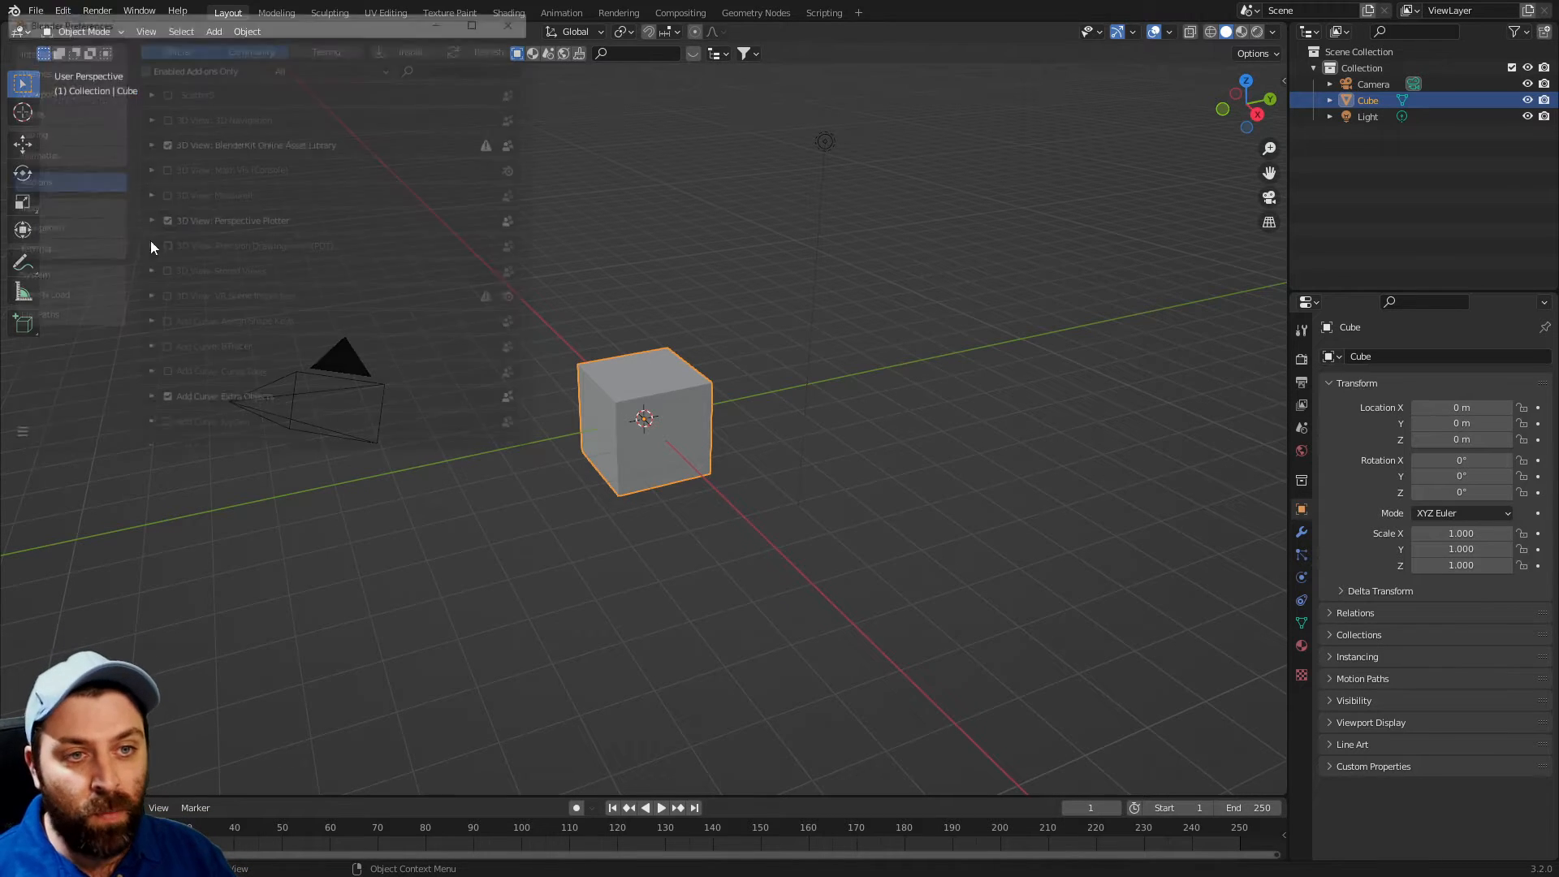
pyautogui.write('node')
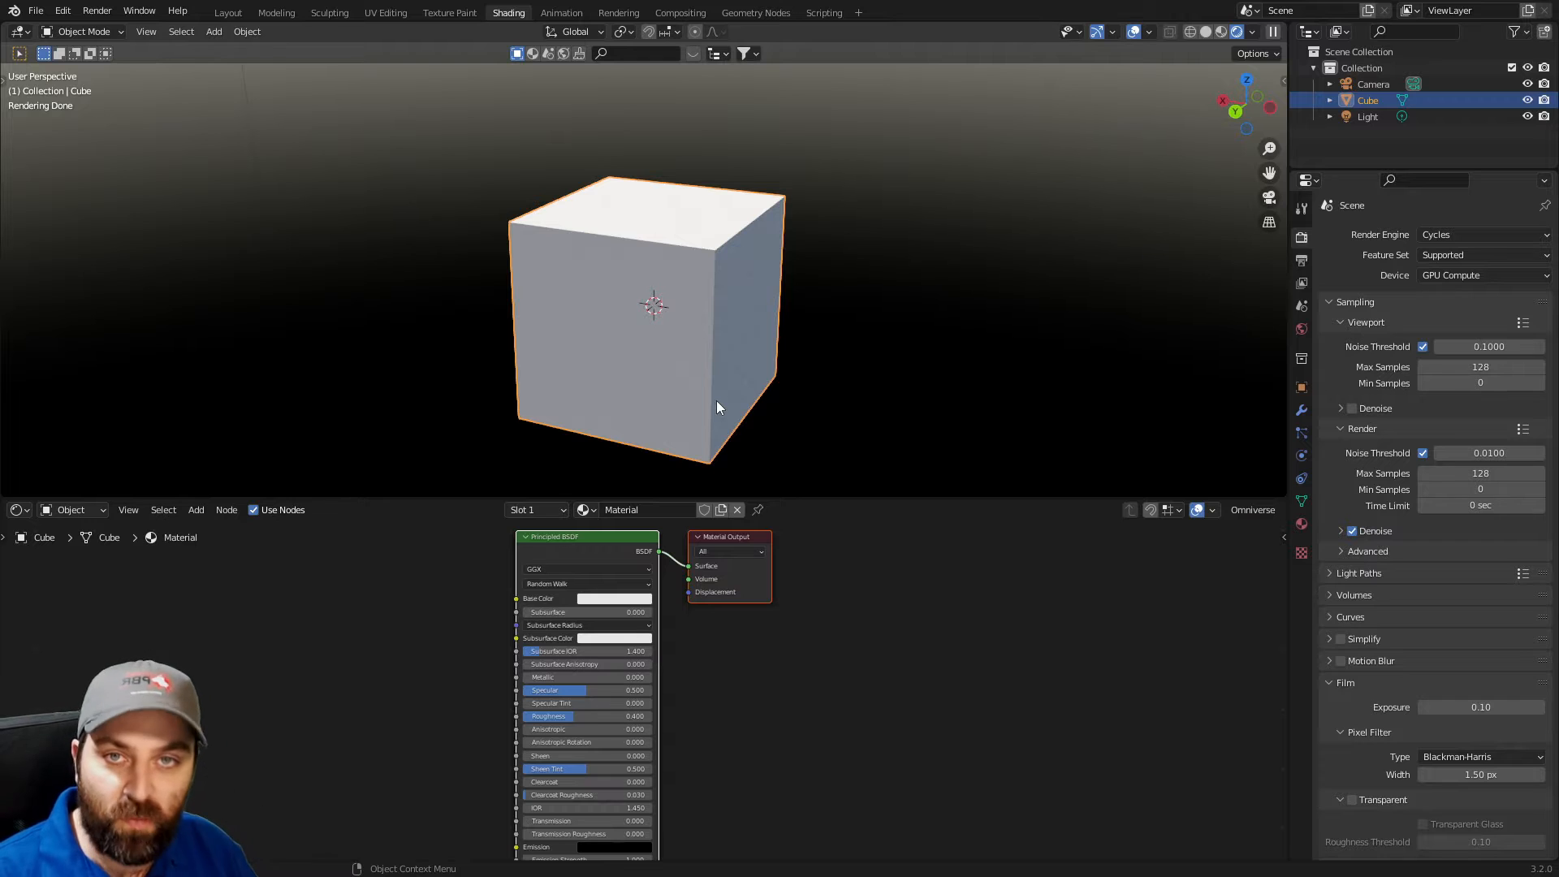
pyautogui.moveTo(979, 332)
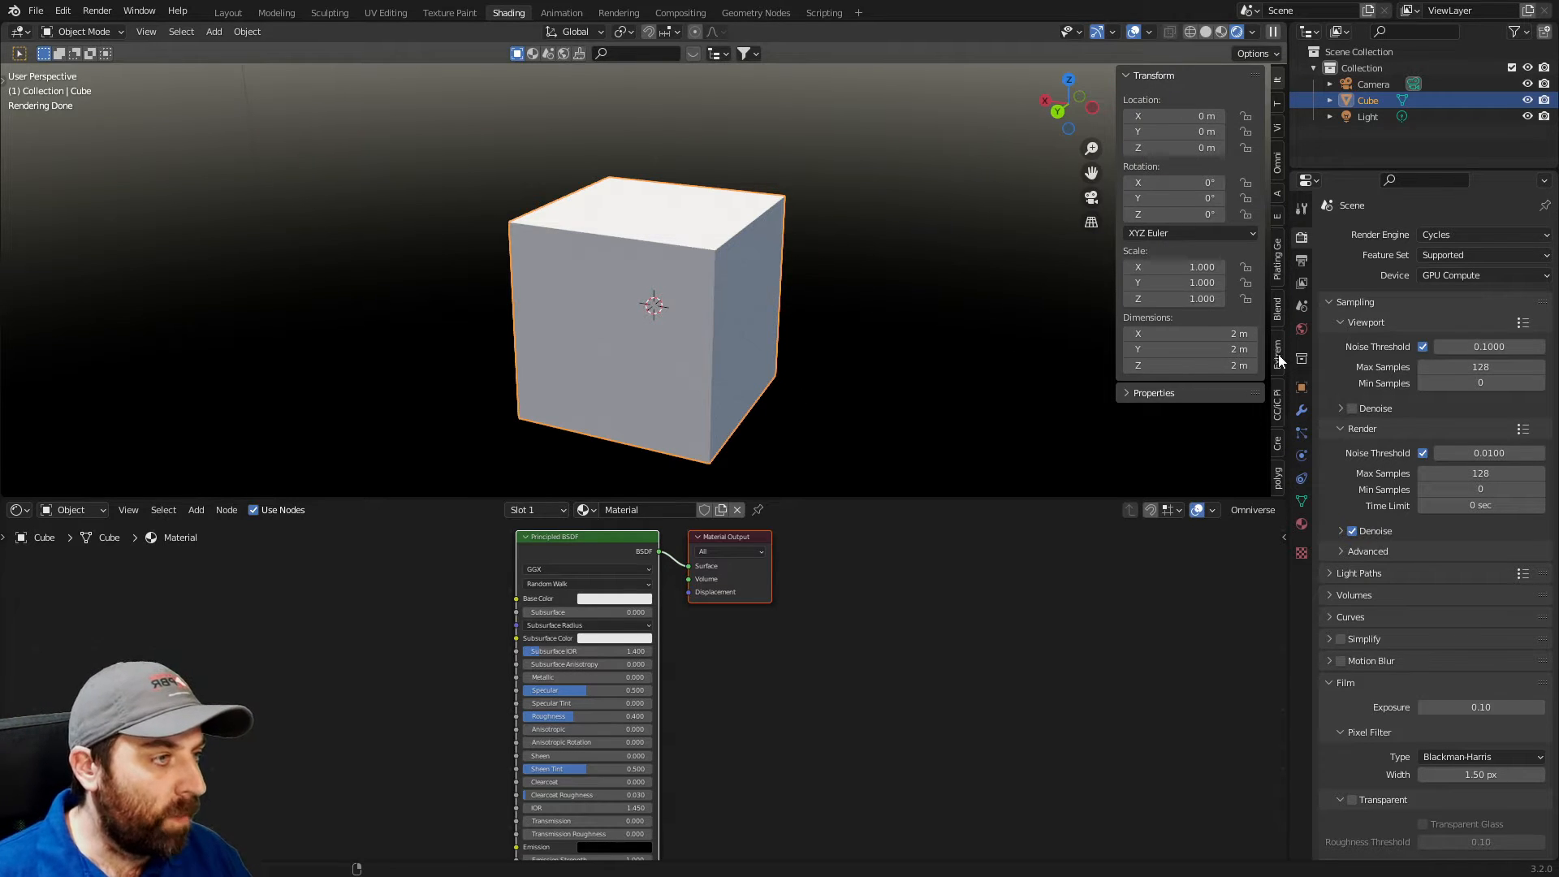
# Step: Apply the Metal04 material from the Extreme PBR Nexus Metal category to the cube
pyautogui.click(1277, 346)
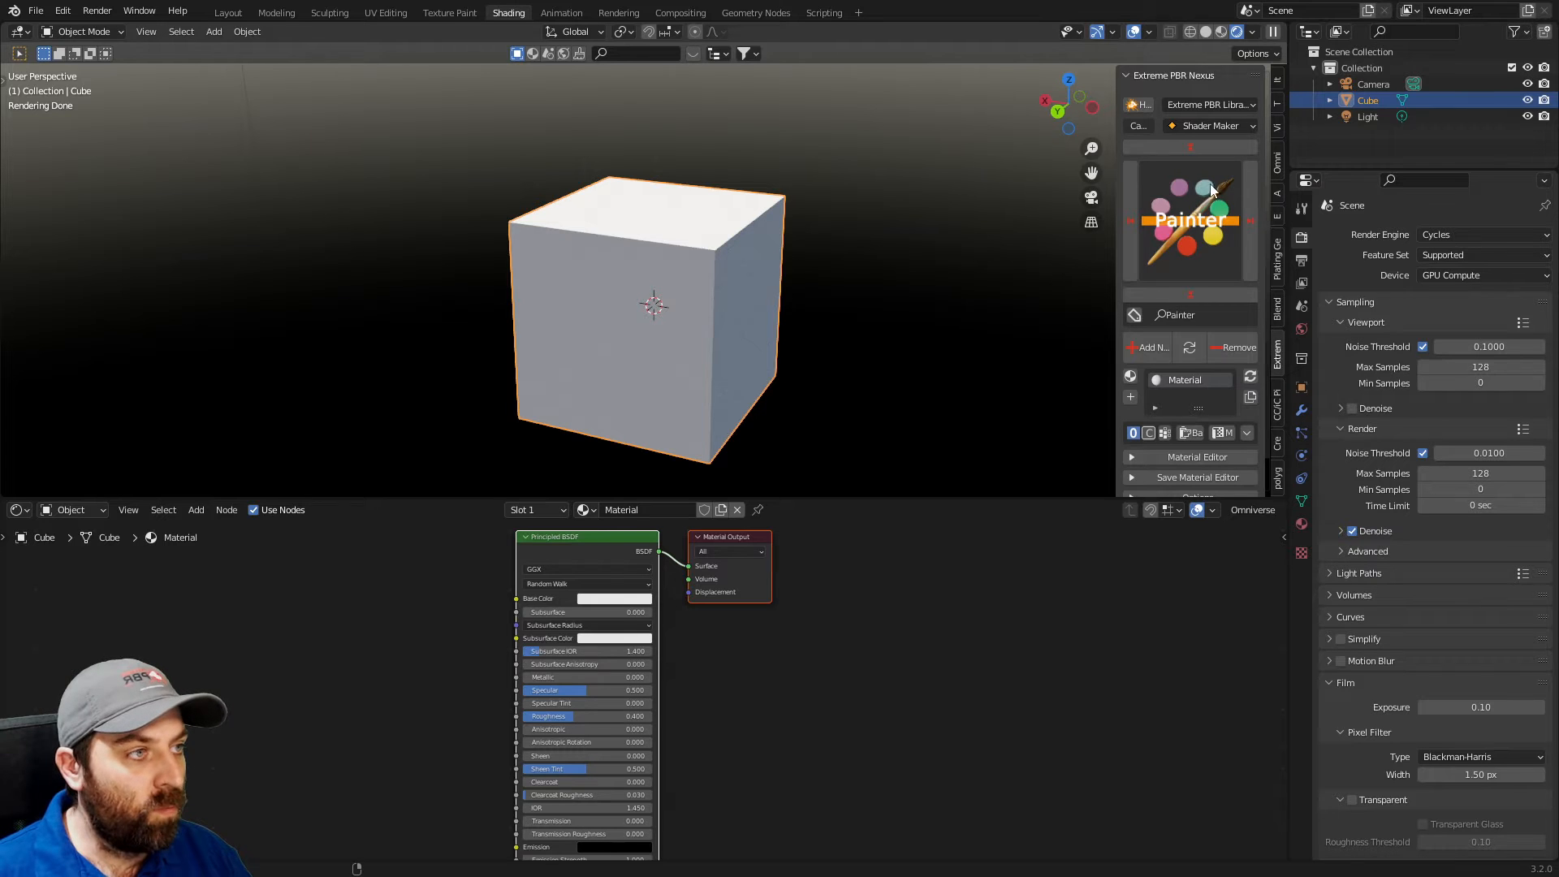
pyautogui.click(1210, 125)
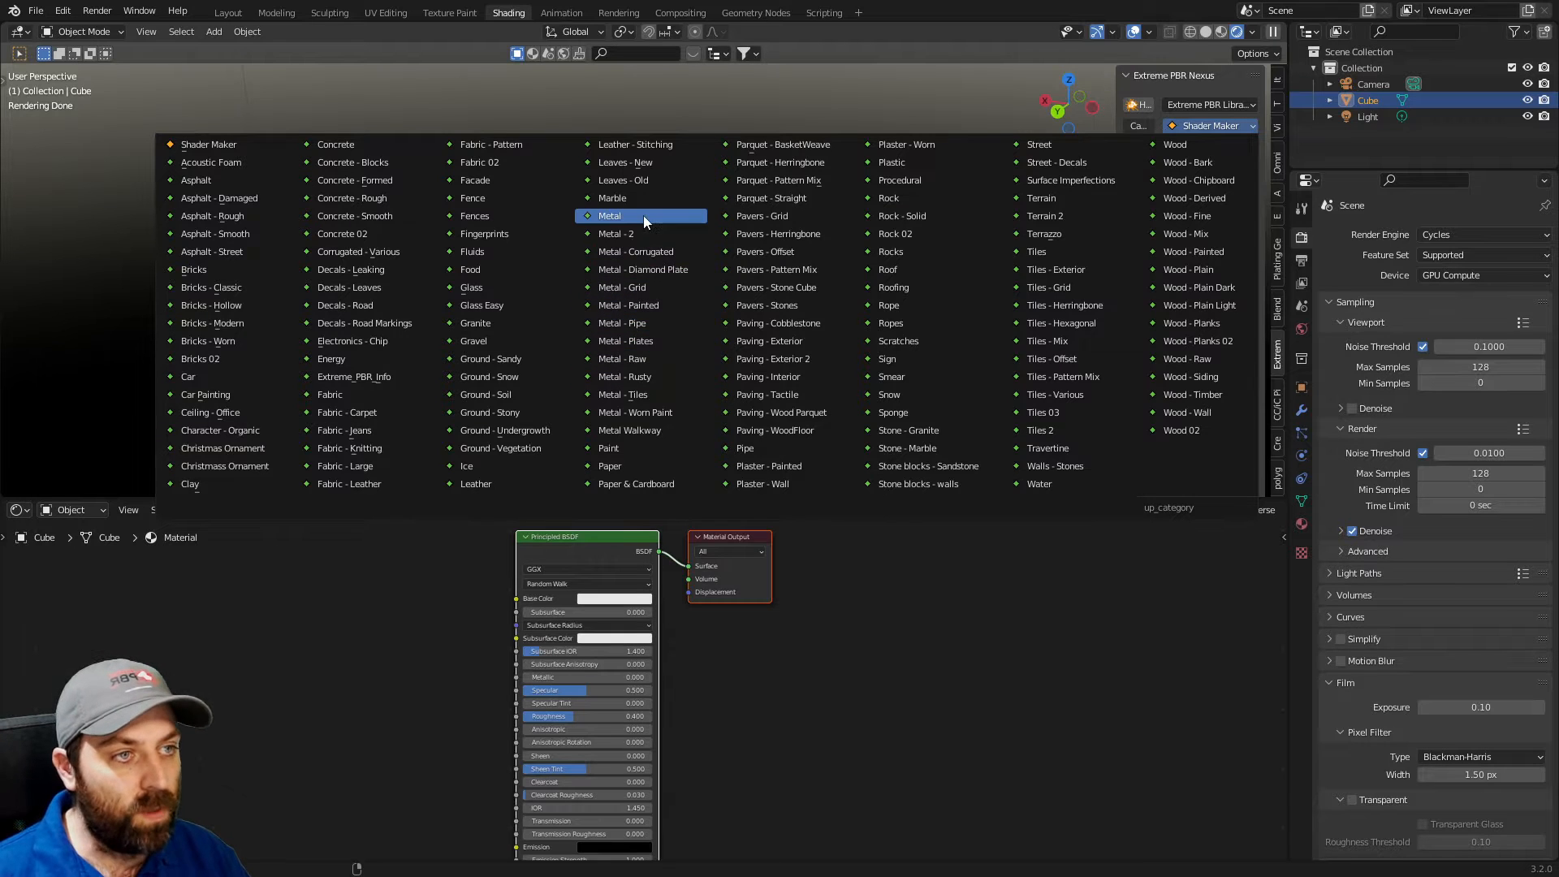
pyautogui.click(609, 216)
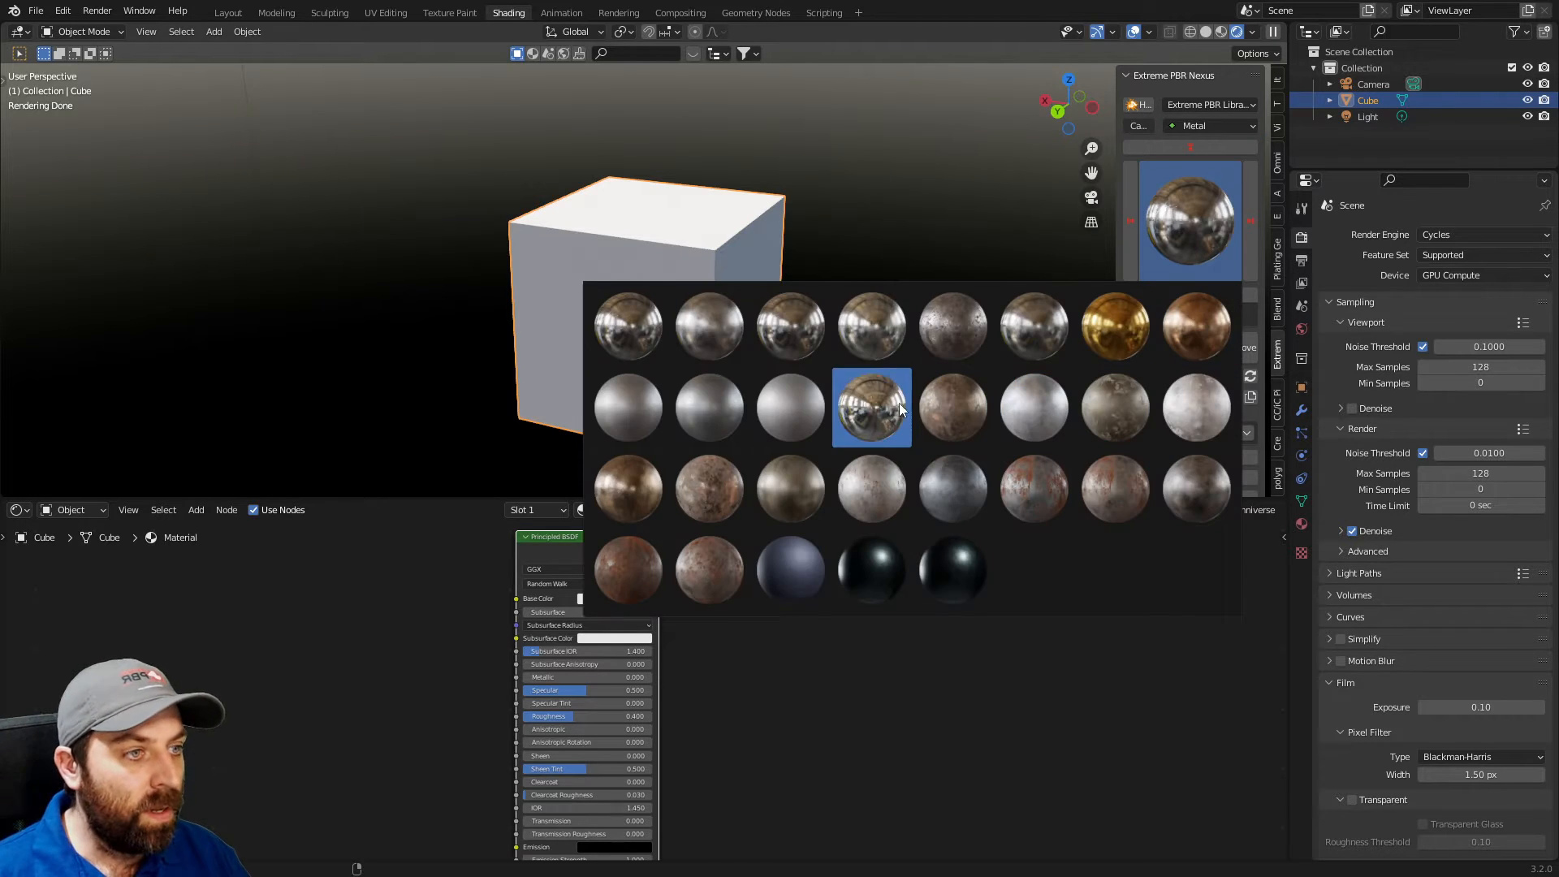
pyautogui.click(870, 407)
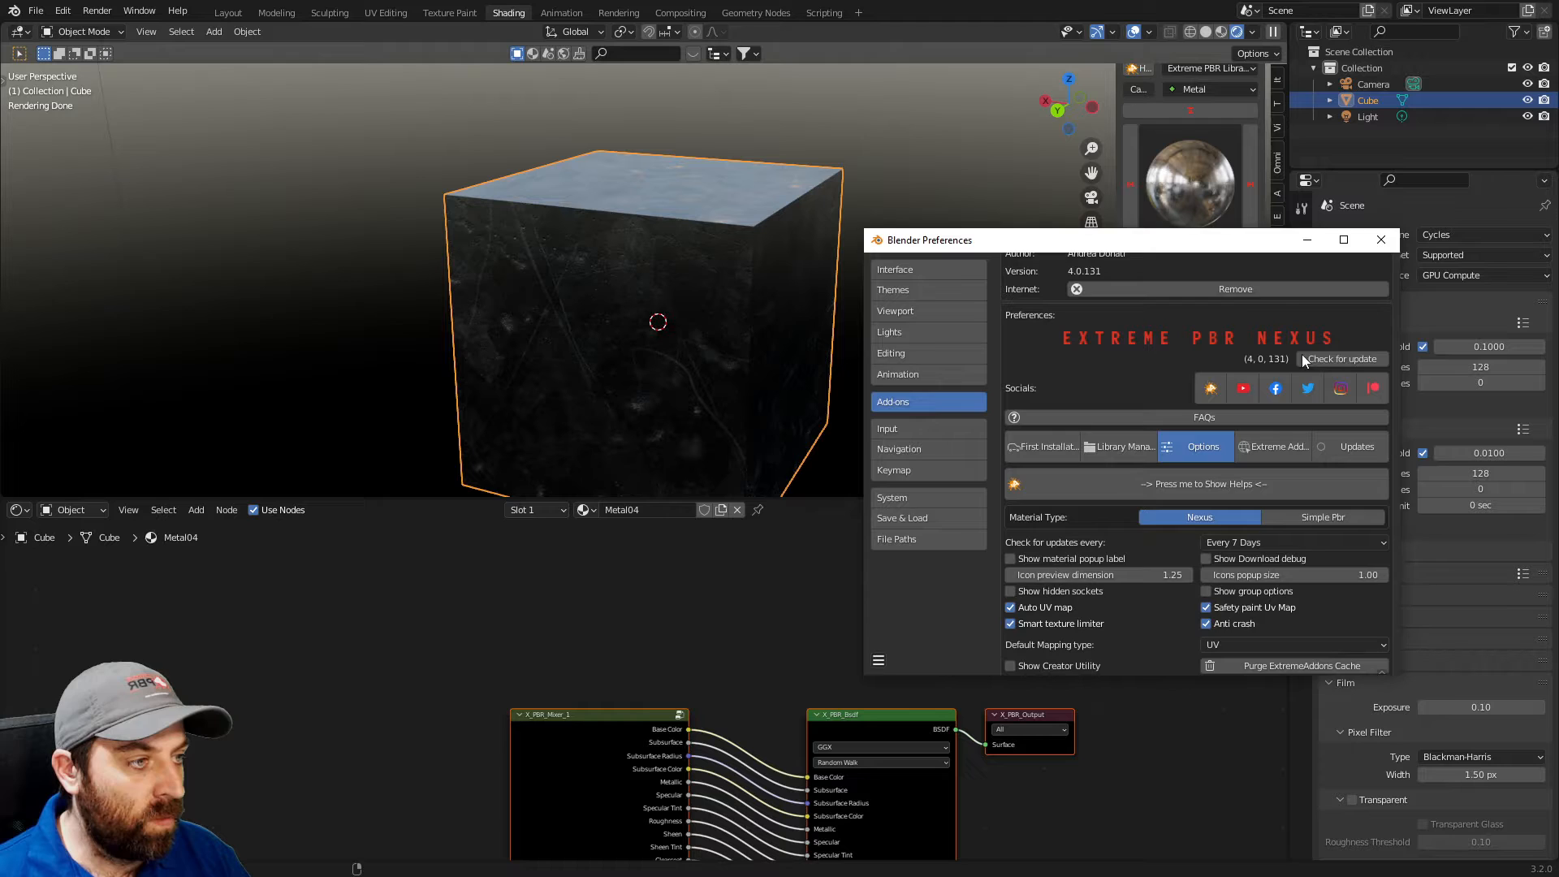
# Step: Give the cube a fresh default material and pick Metal12 from the metal previews
pyautogui.click(1380, 240)
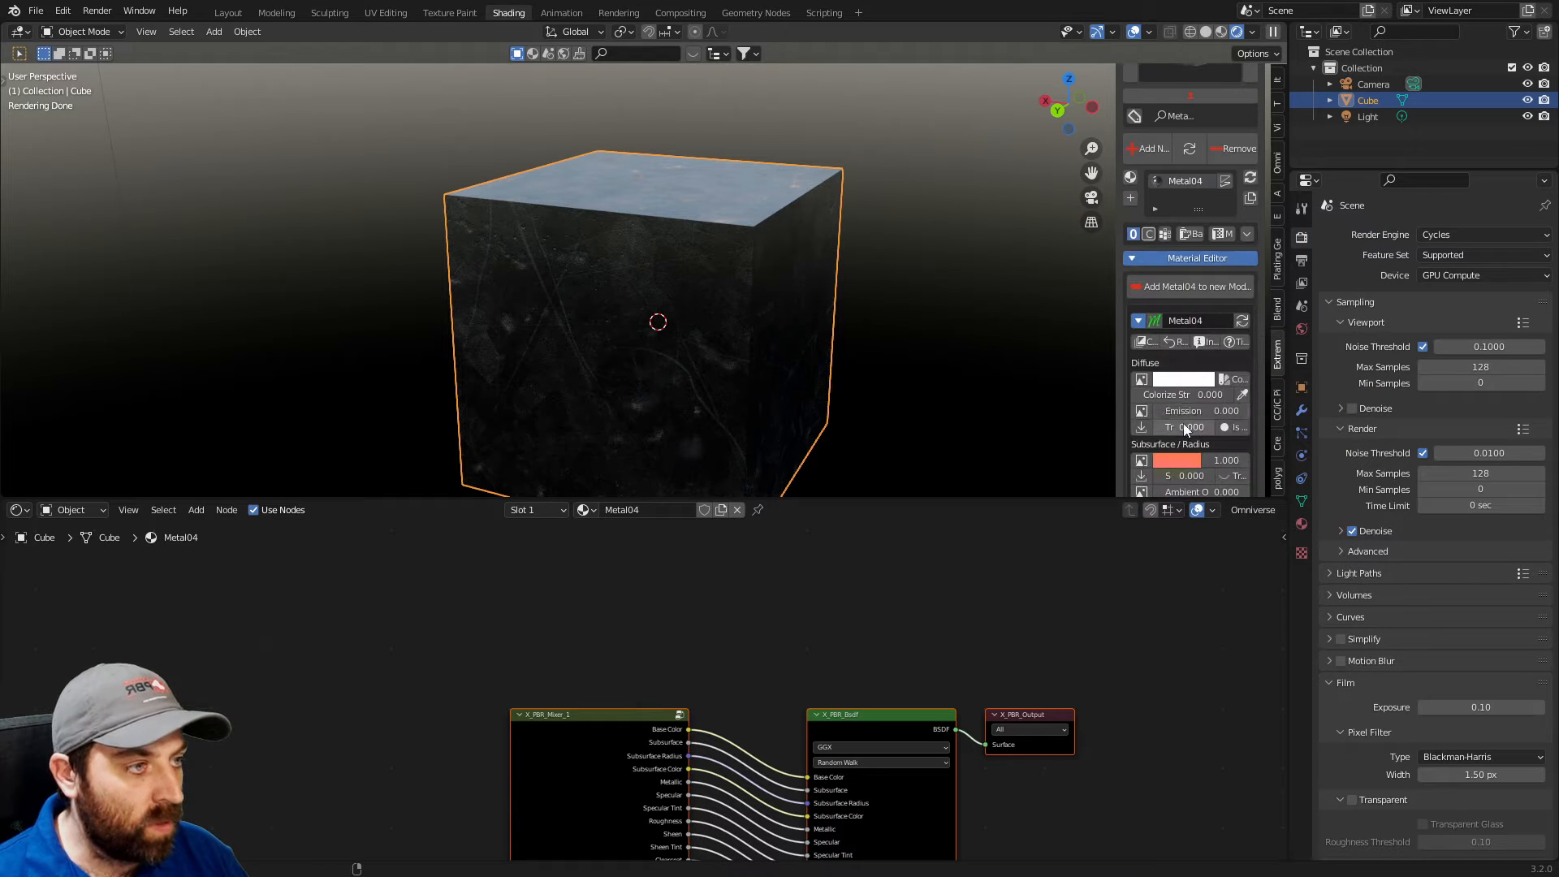
pyautogui.scroll(-3)
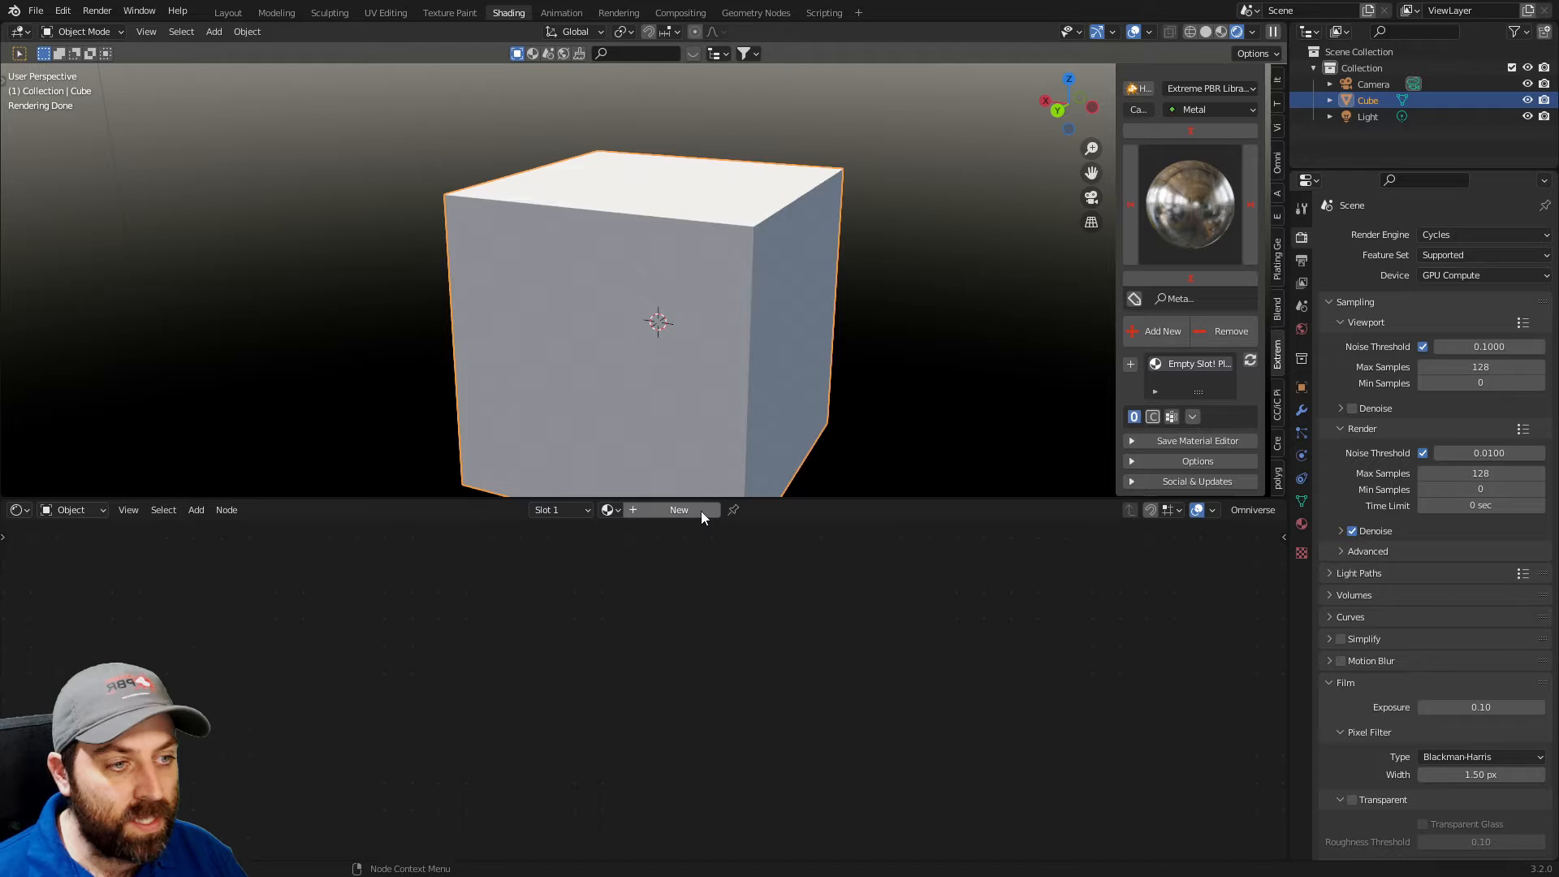
pyautogui.click(679, 508)
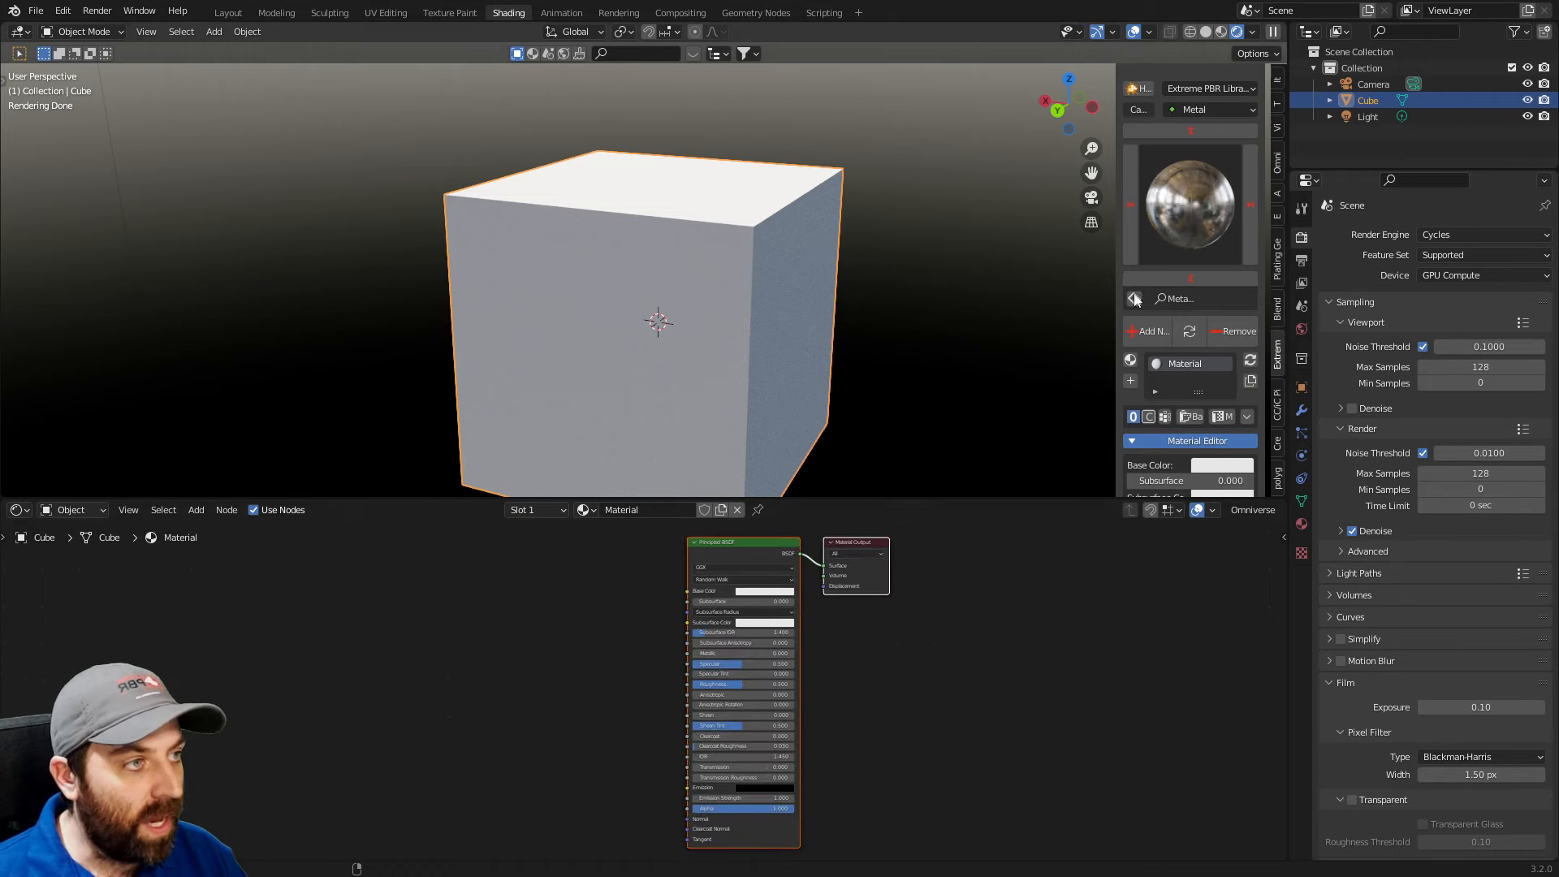
pyautogui.click(1188, 203)
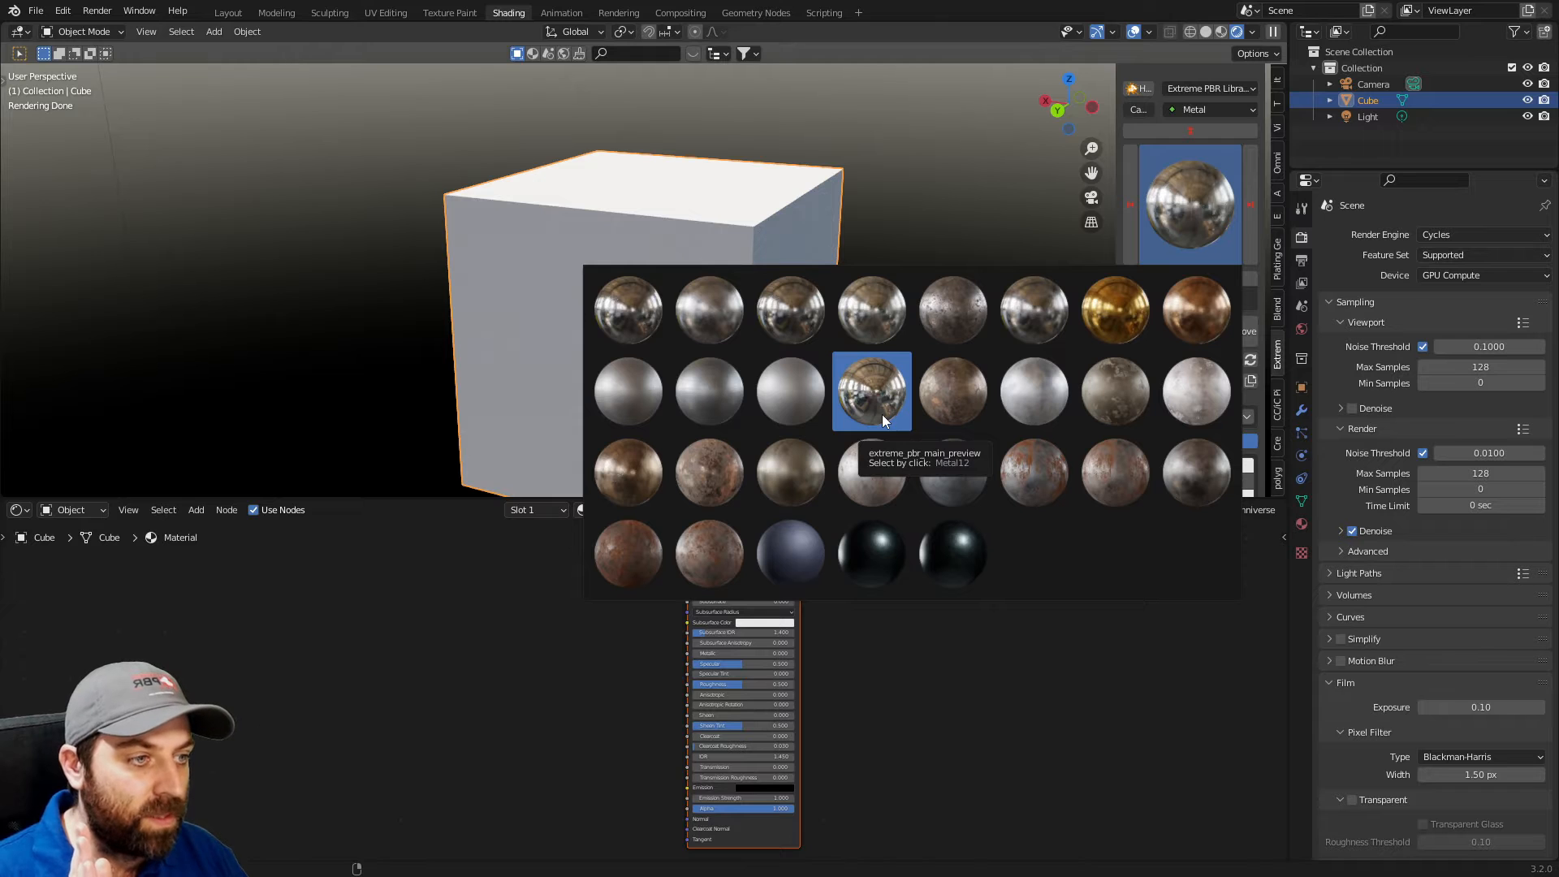
pyautogui.click(872, 392)
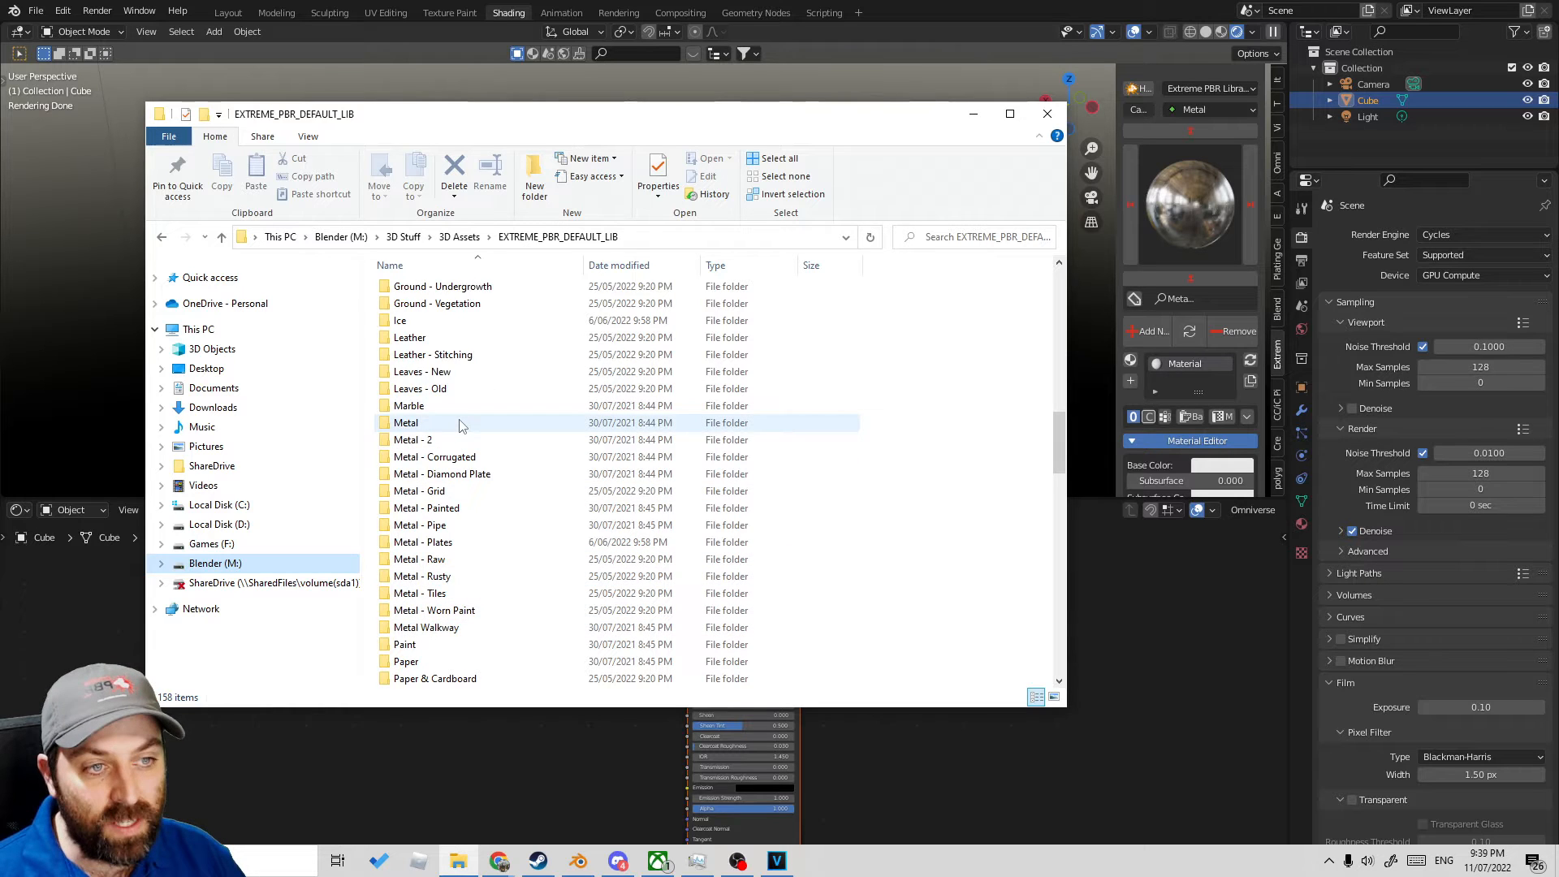
# Step: Browse into the library's Metal folder and its 2K_Metal12 texture folder
pyautogui.doubleClick(404, 422)
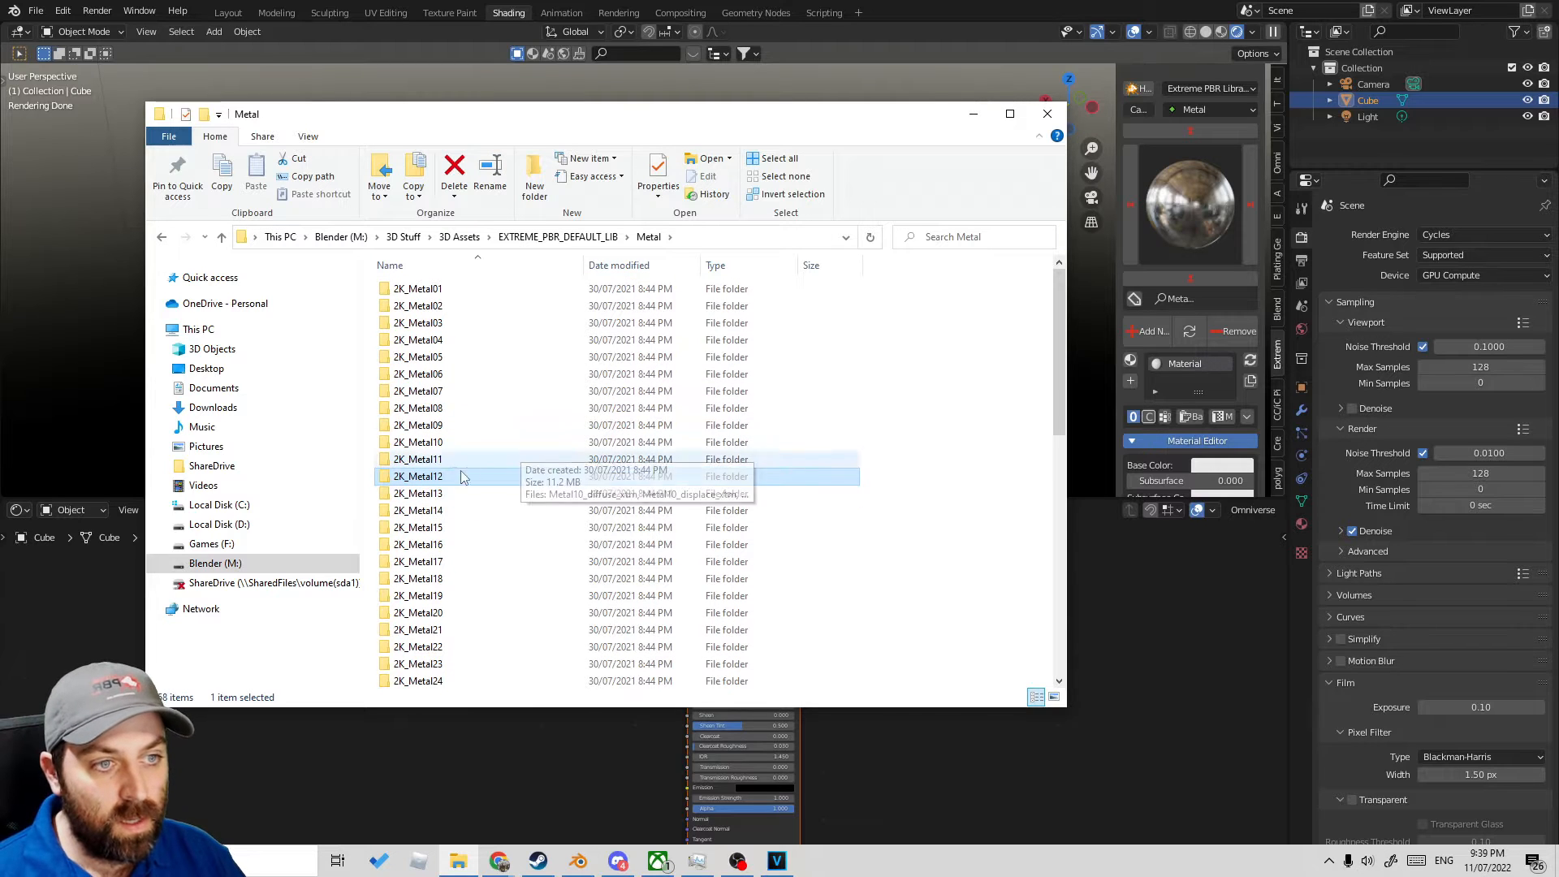
pyautogui.doubleClick(417, 476)
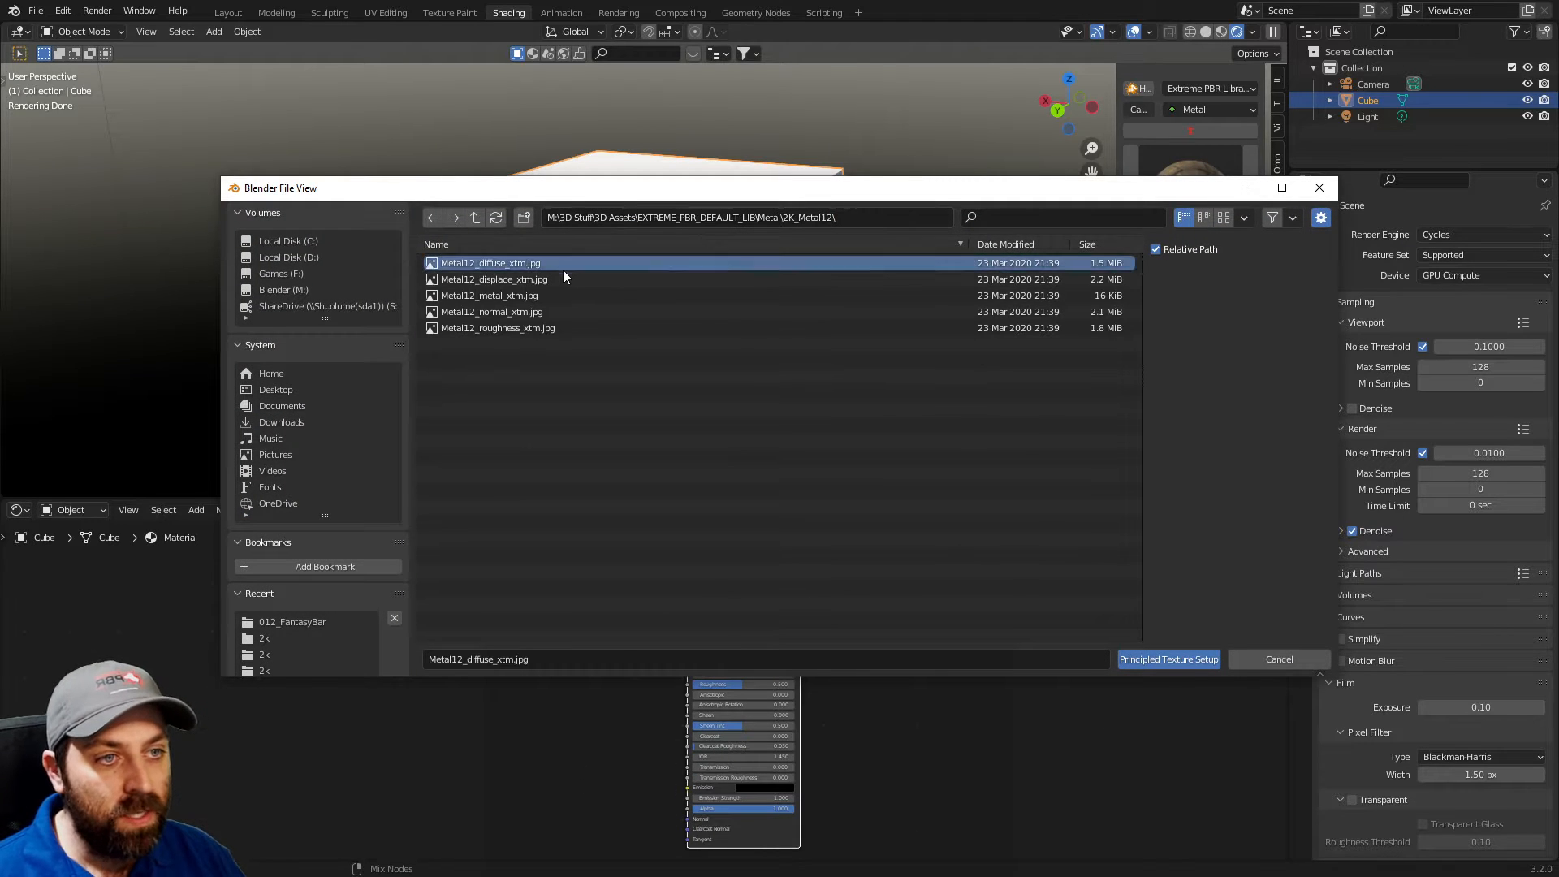
# Step: Build a Principled texture setup from the Metal12 diffuse, metal, normal and roughness maps
pyautogui.click(497, 326)
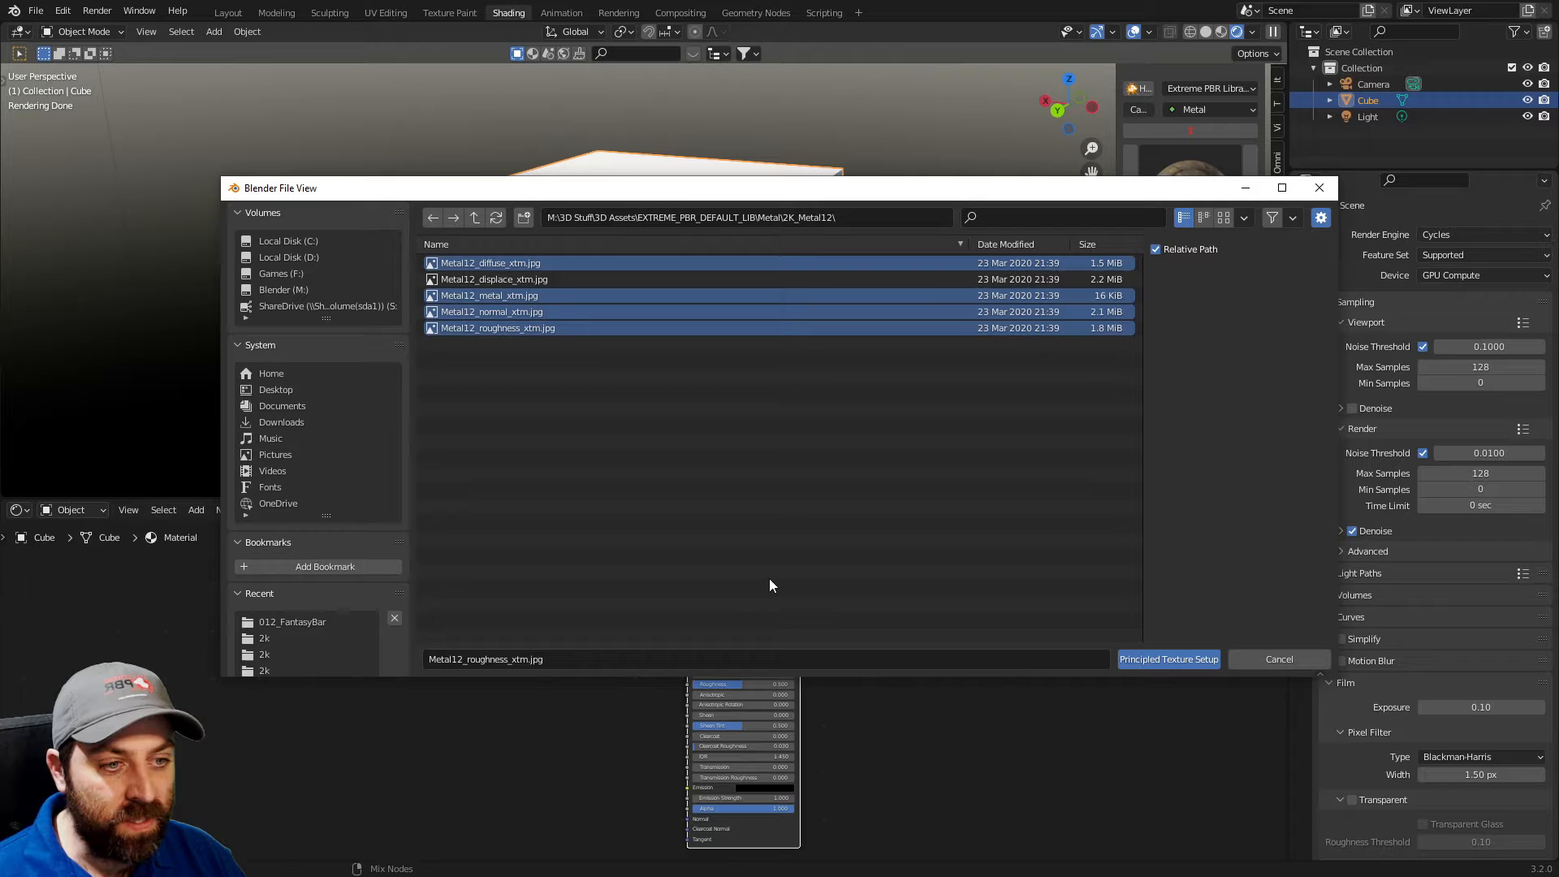
pyautogui.moveTo(1168, 659)
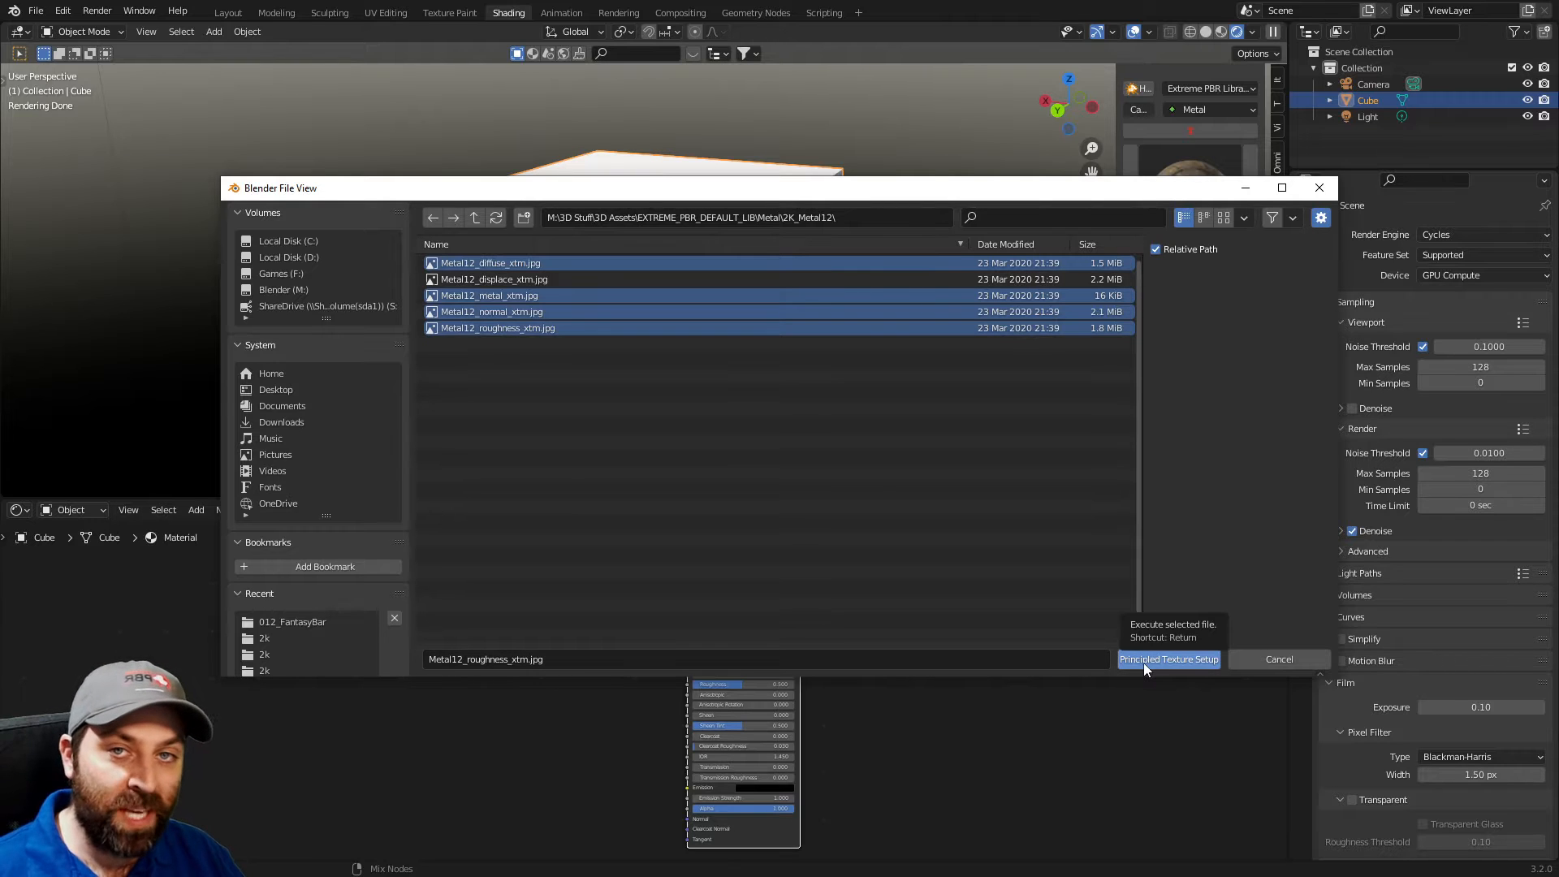
pyautogui.click(1167, 658)
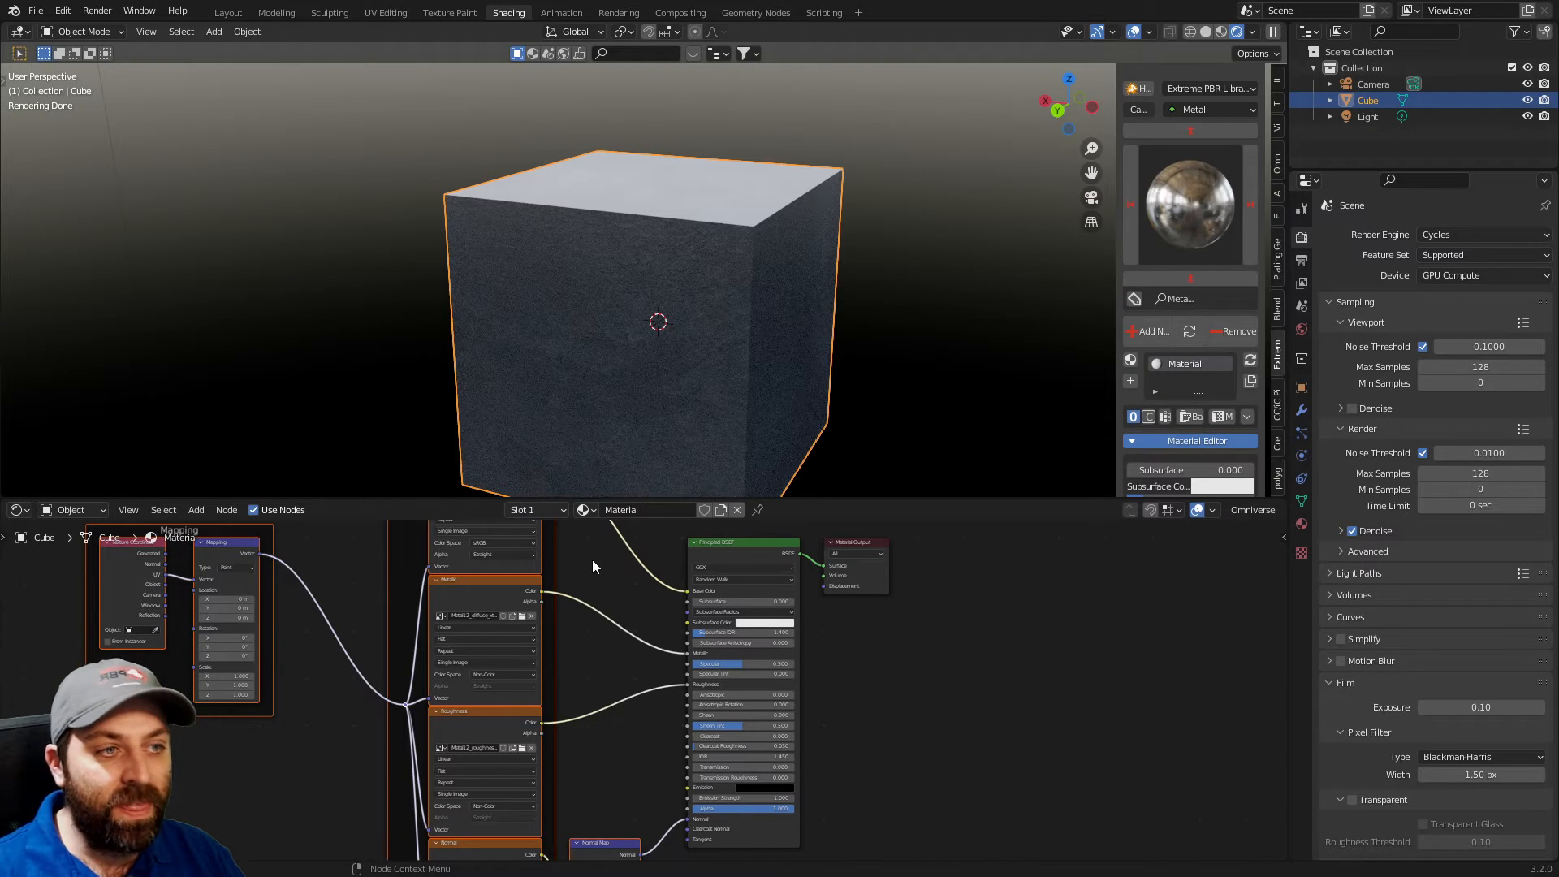
pyautogui.moveTo(557, 617)
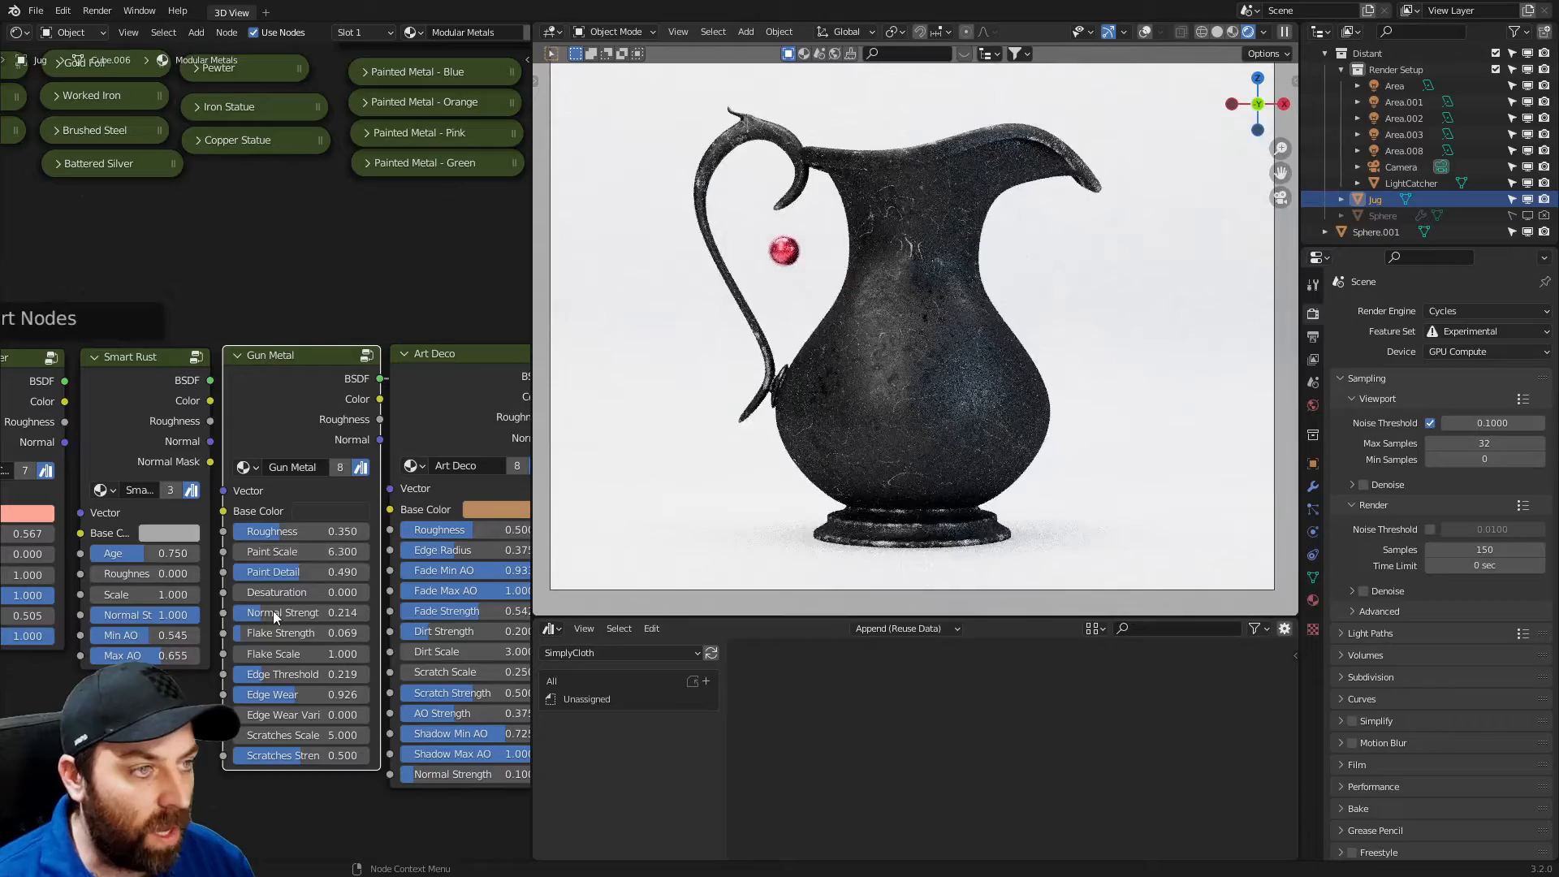
# Step: Browse the Modular Metals presets and reset the Gun Metal roughness for a glossier jug
pyautogui.click(299, 572)
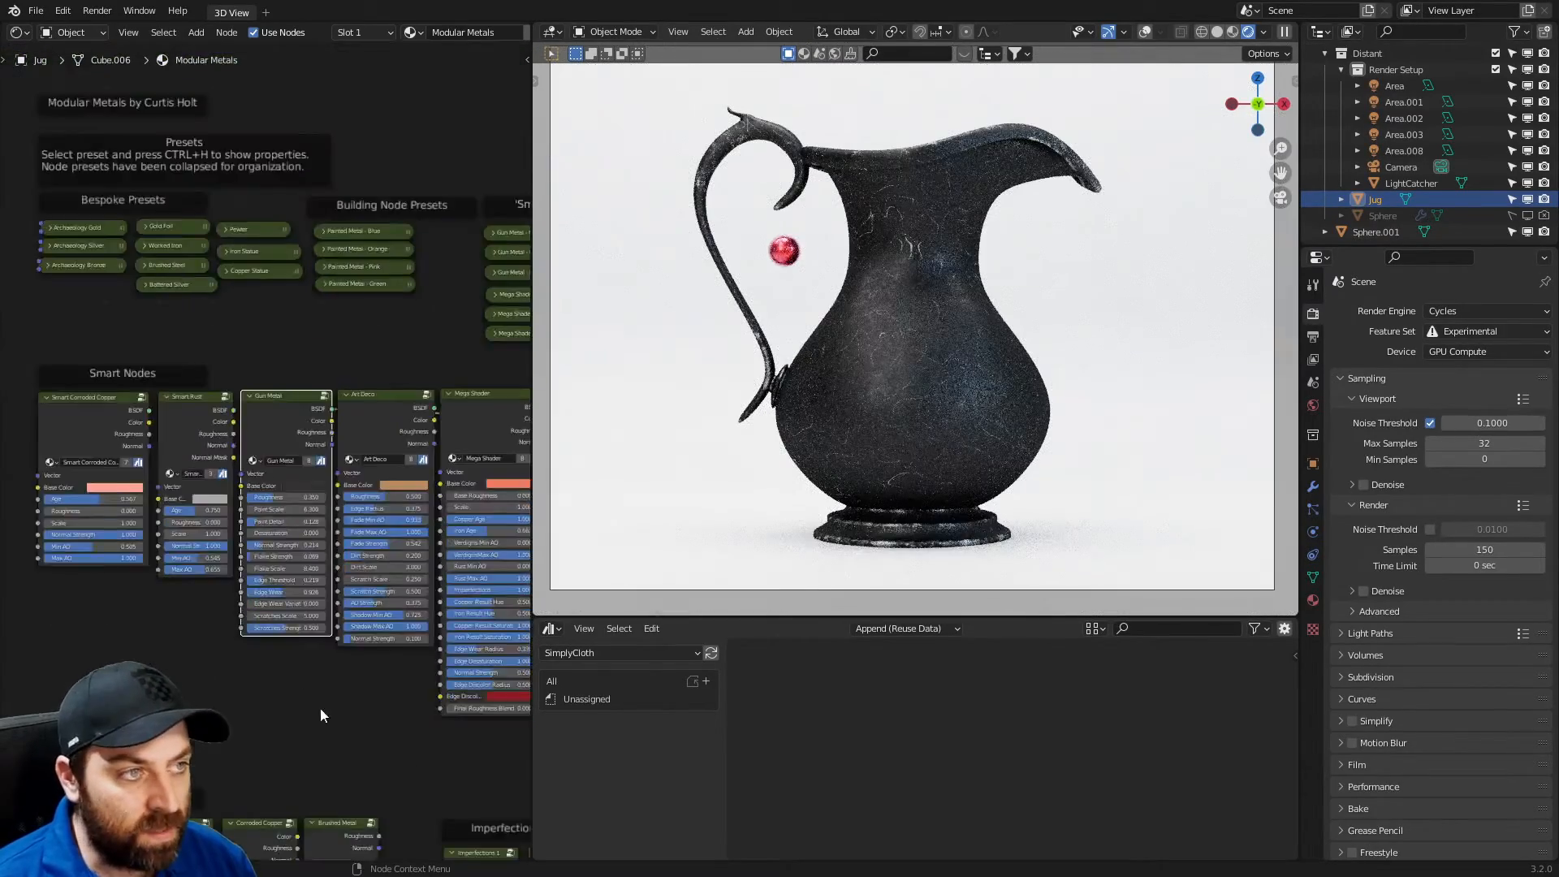
pyautogui.scroll(-3)
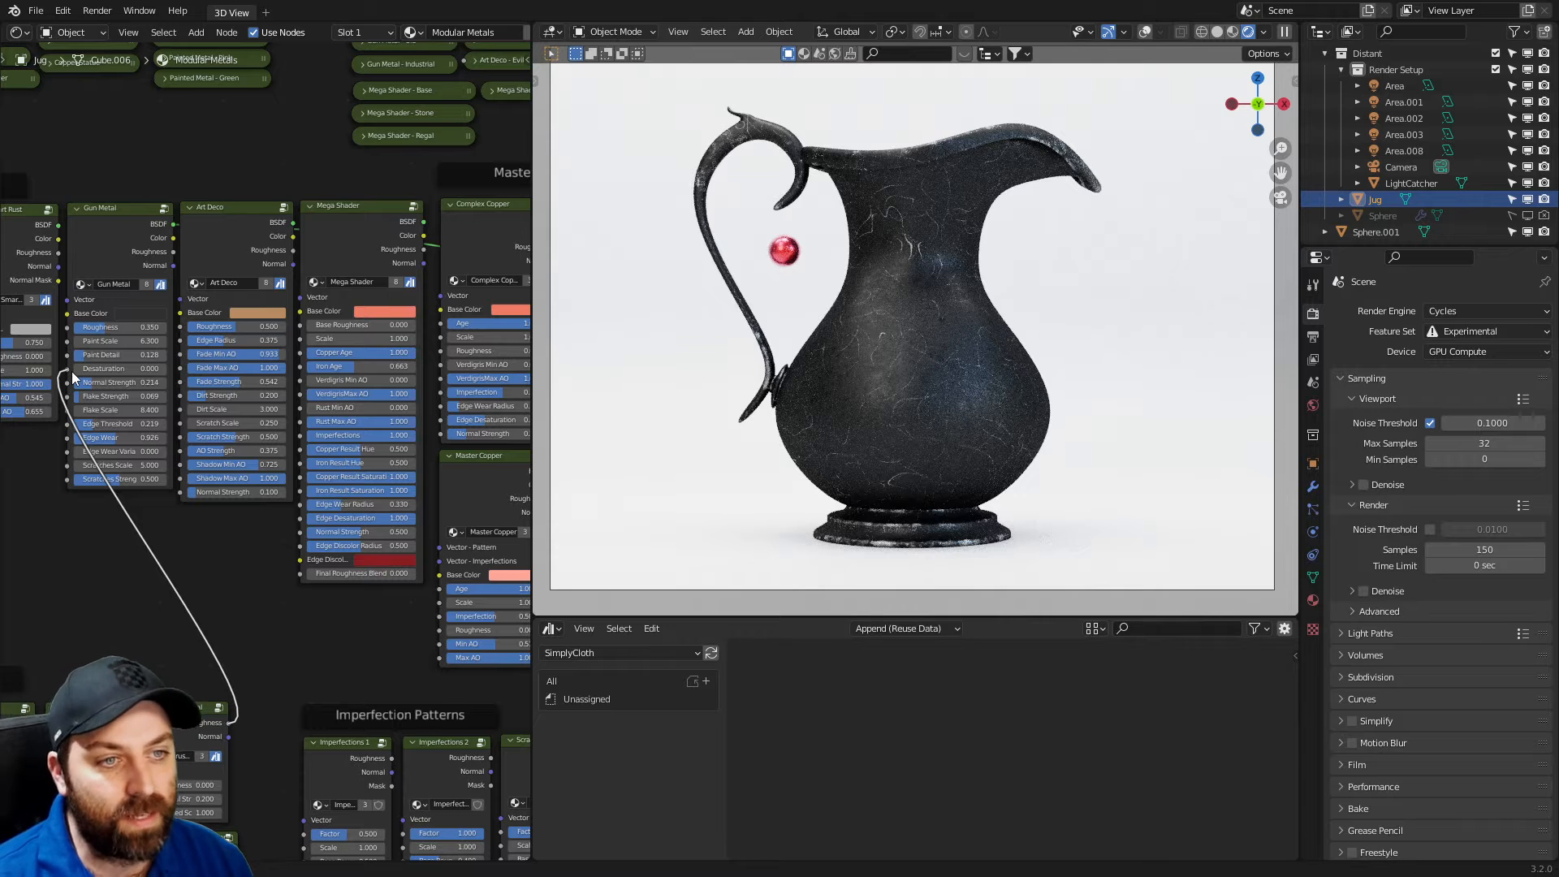
pyautogui.rightClick(198, 716)
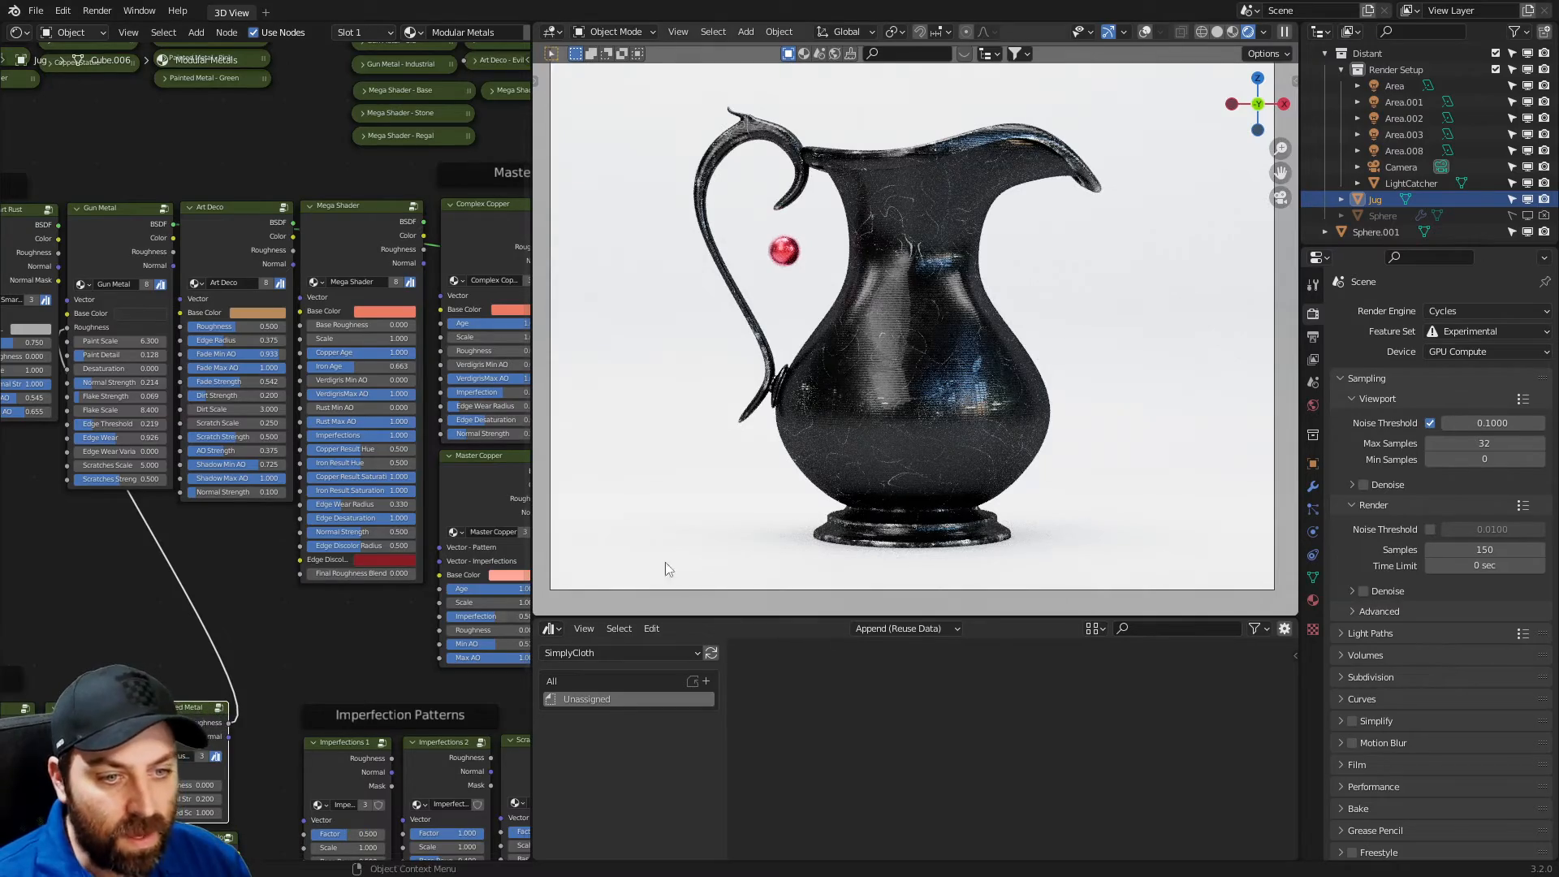
pyautogui.scroll(3)
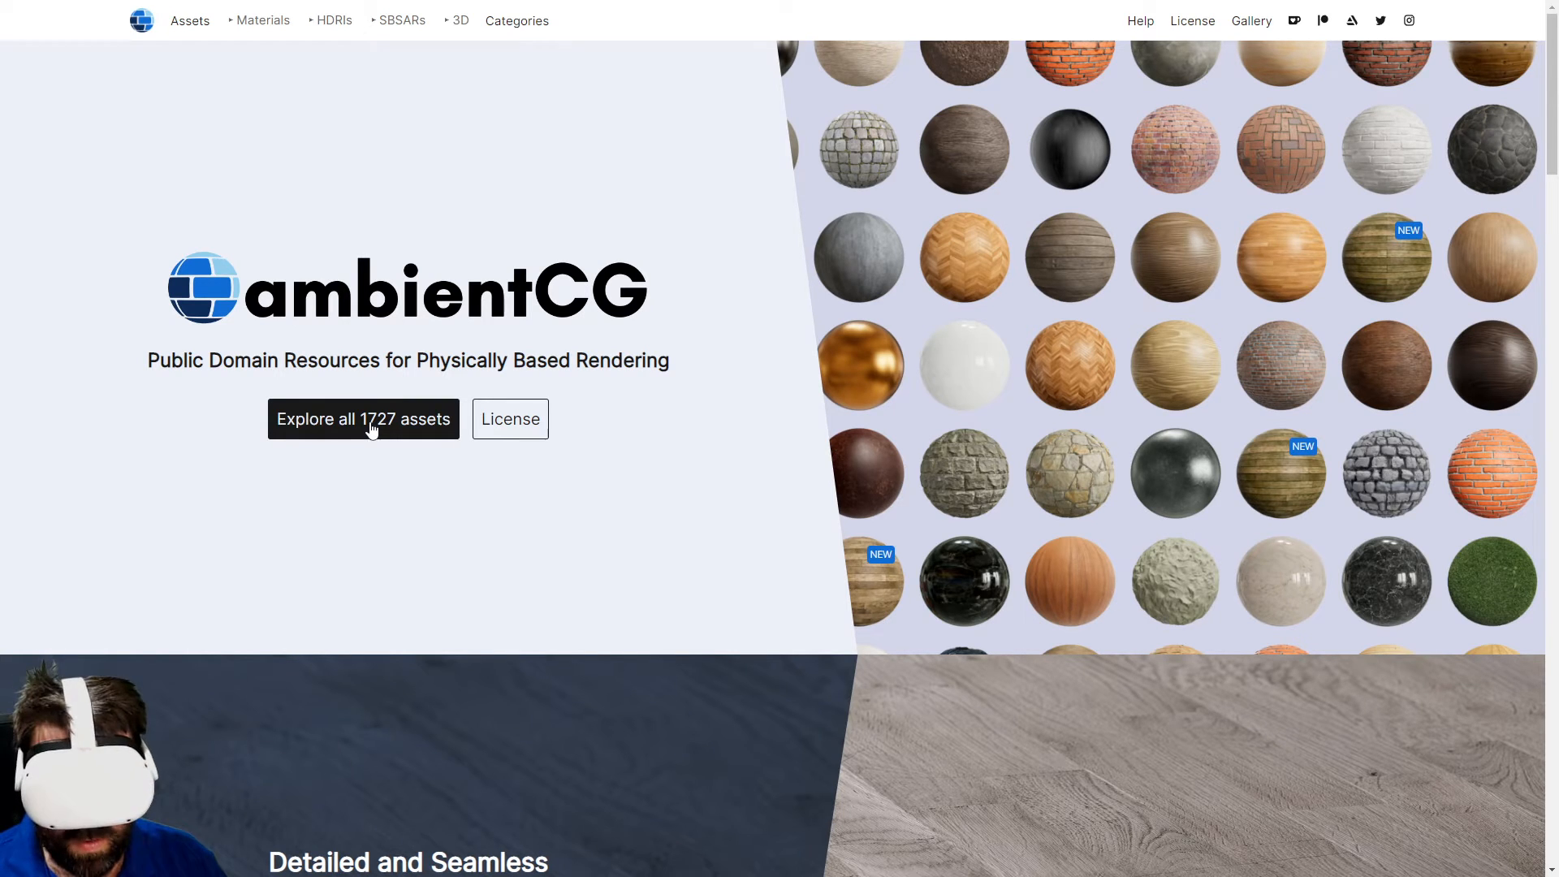
# Step: Explore all 1727 ambientCG assets and look through the material preview grid
pyautogui.click(362, 419)
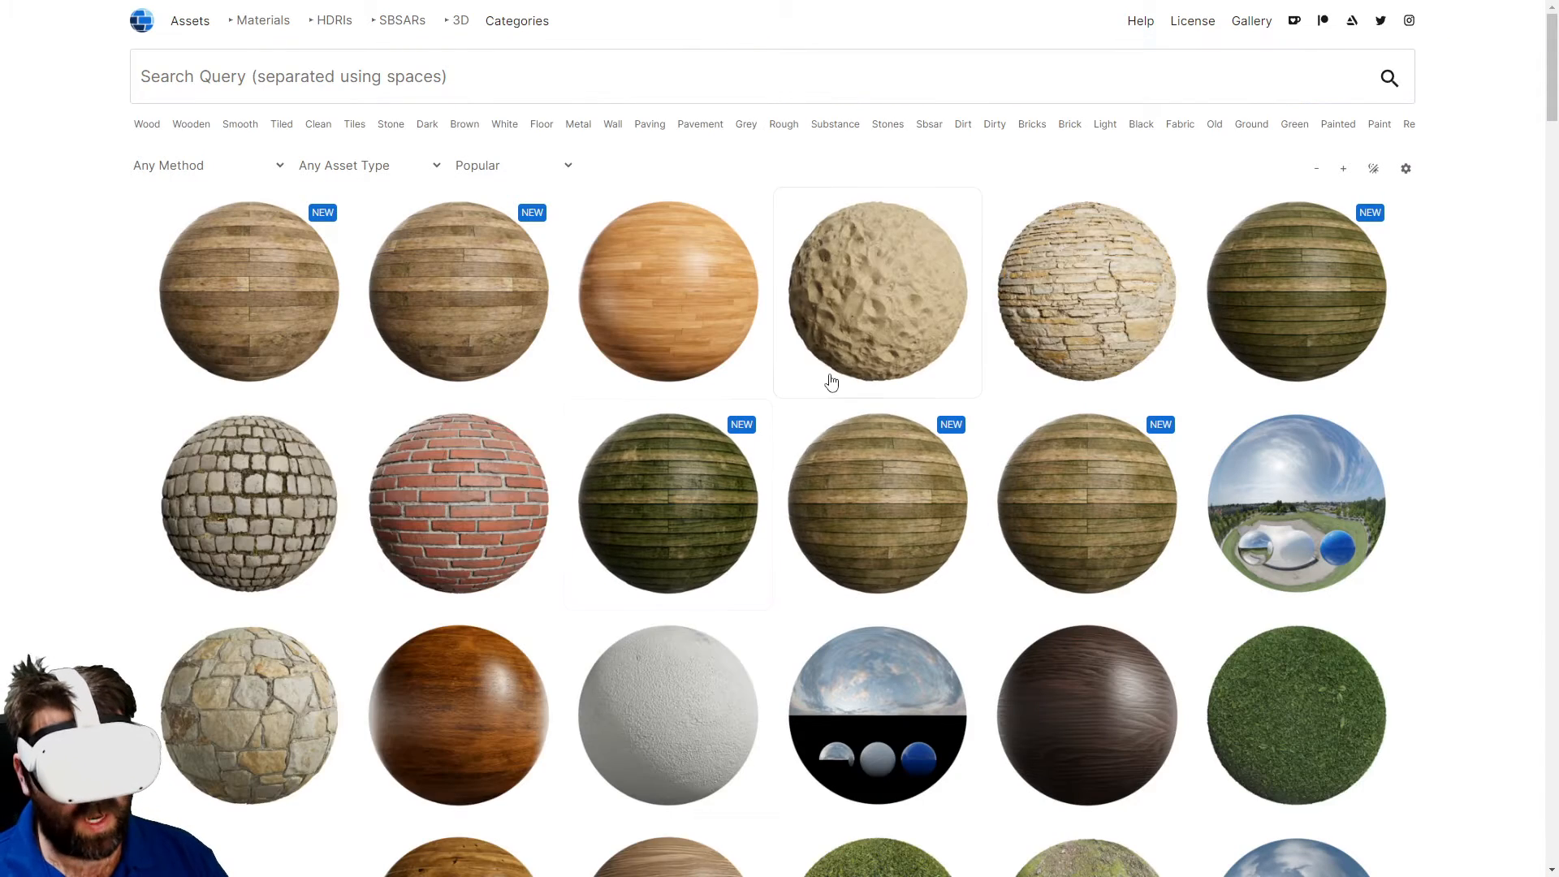
pyautogui.scroll(-3)
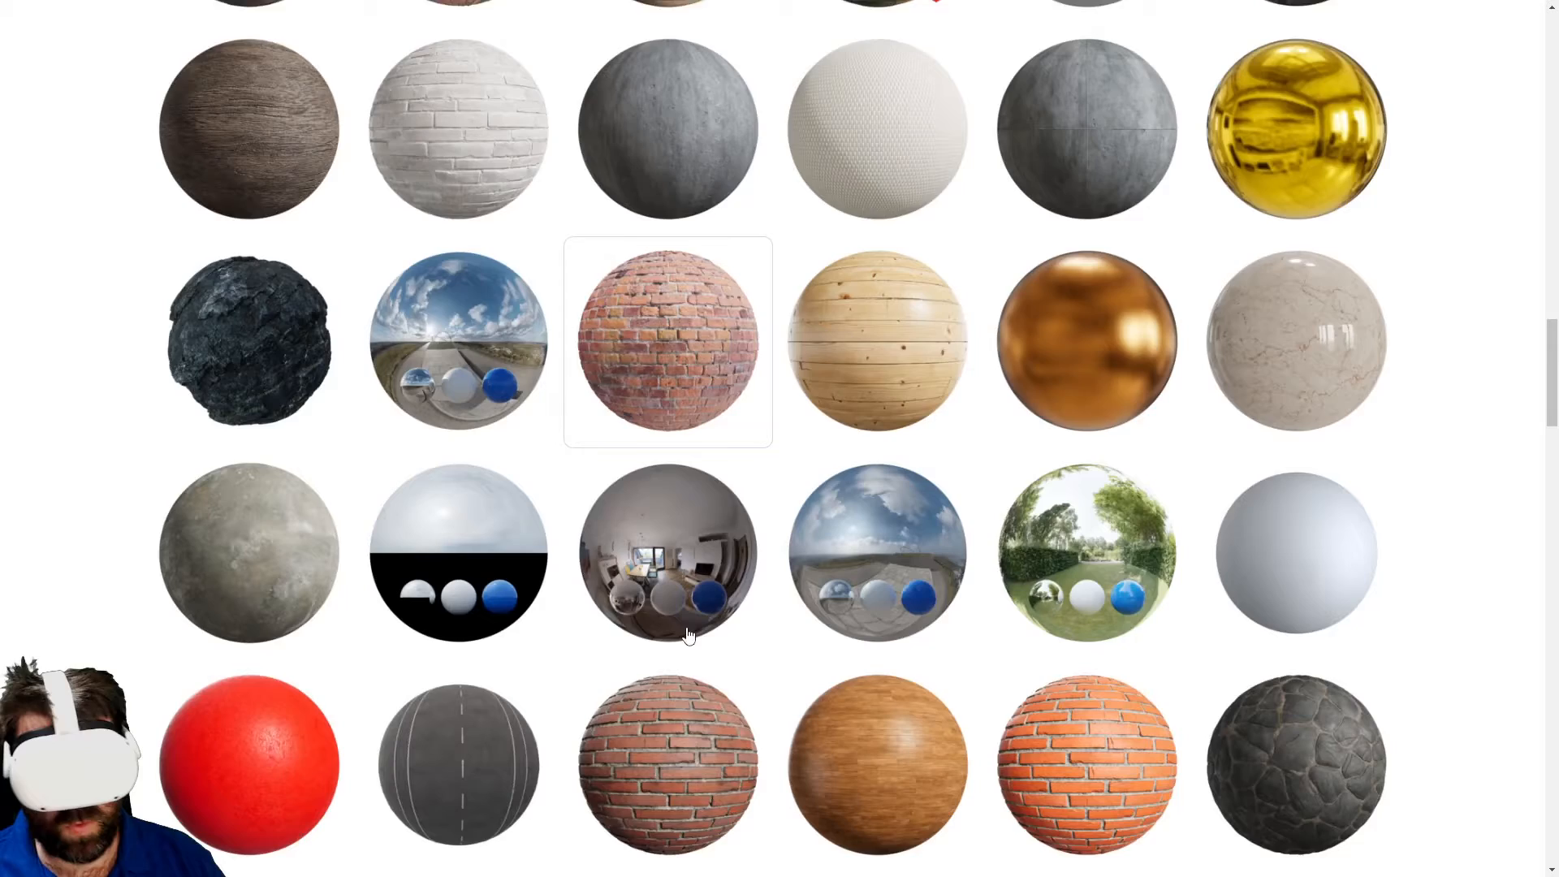
pyautogui.scroll(-3)
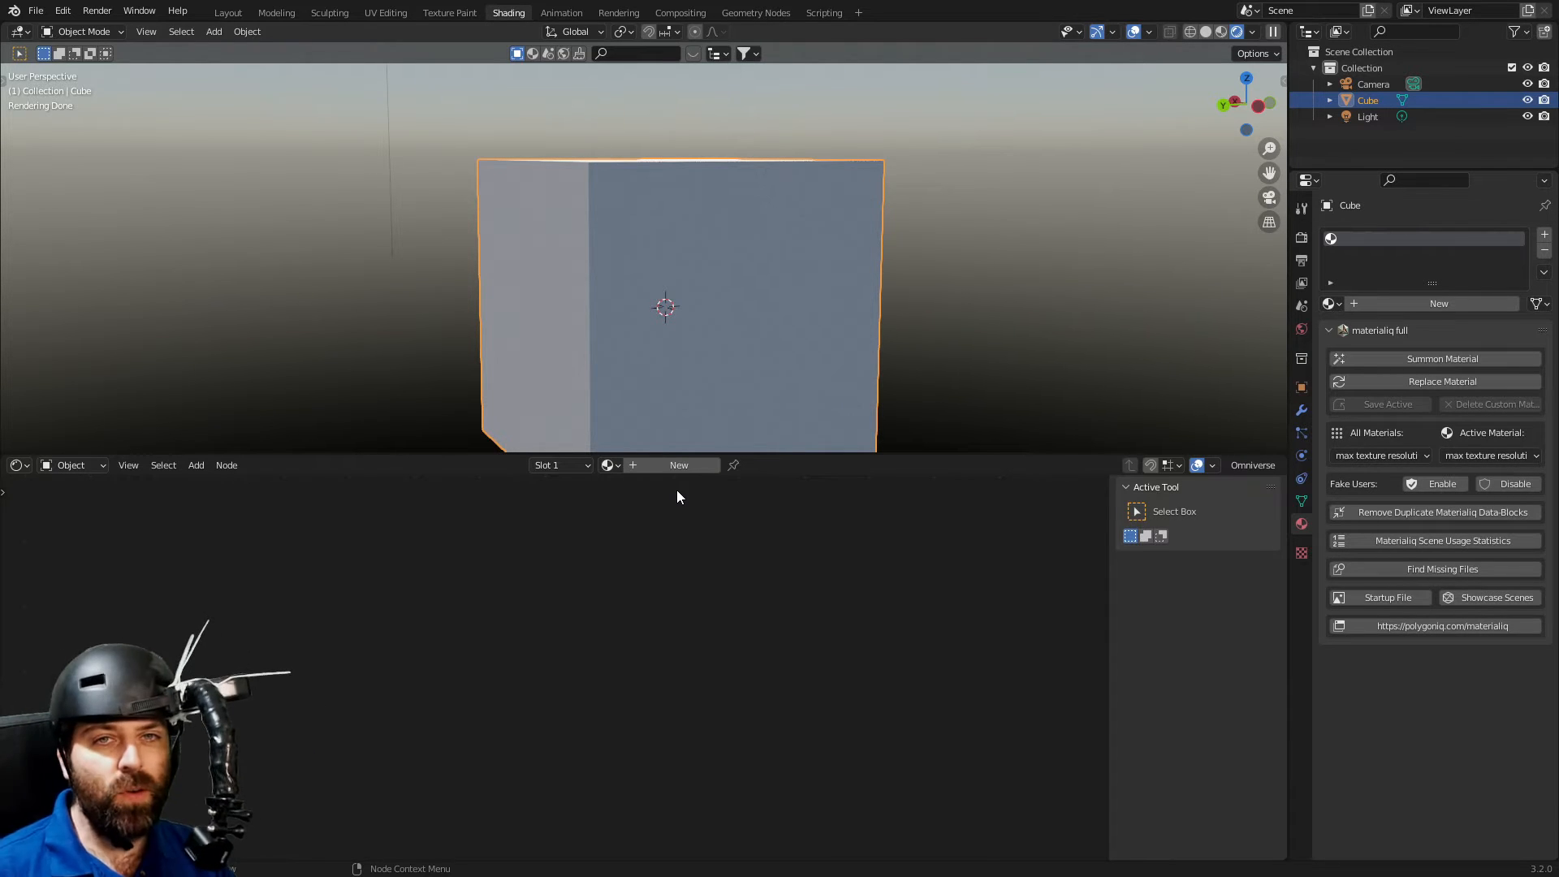
pyautogui.moveTo(1030, 424)
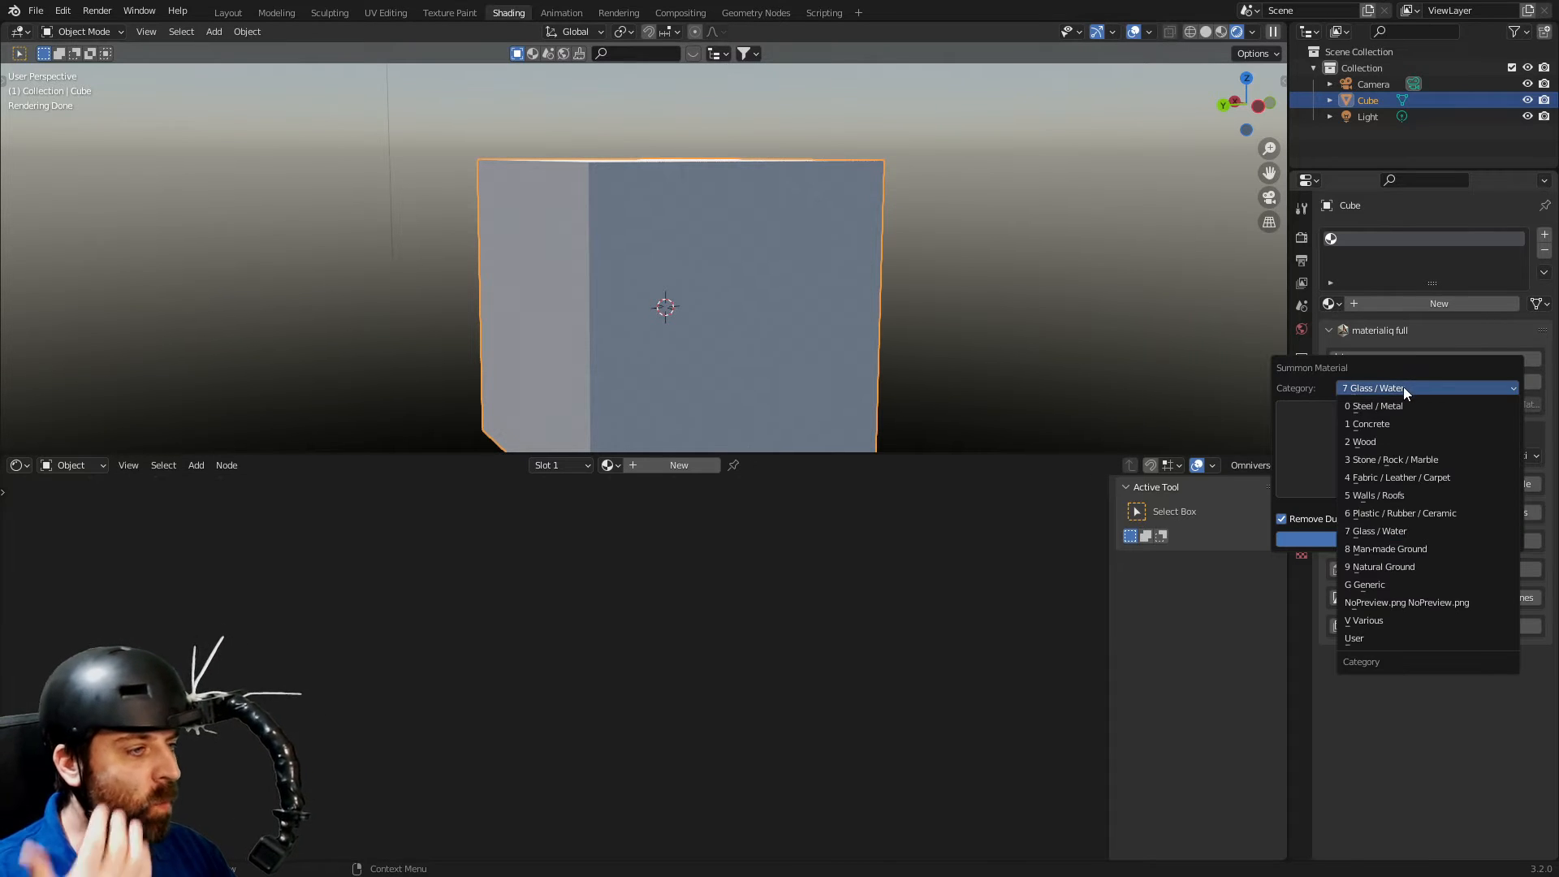
# Step: Summon the 7 Glass / Water swimming-pool water material onto the cube with materialiq
pyautogui.click(1375, 530)
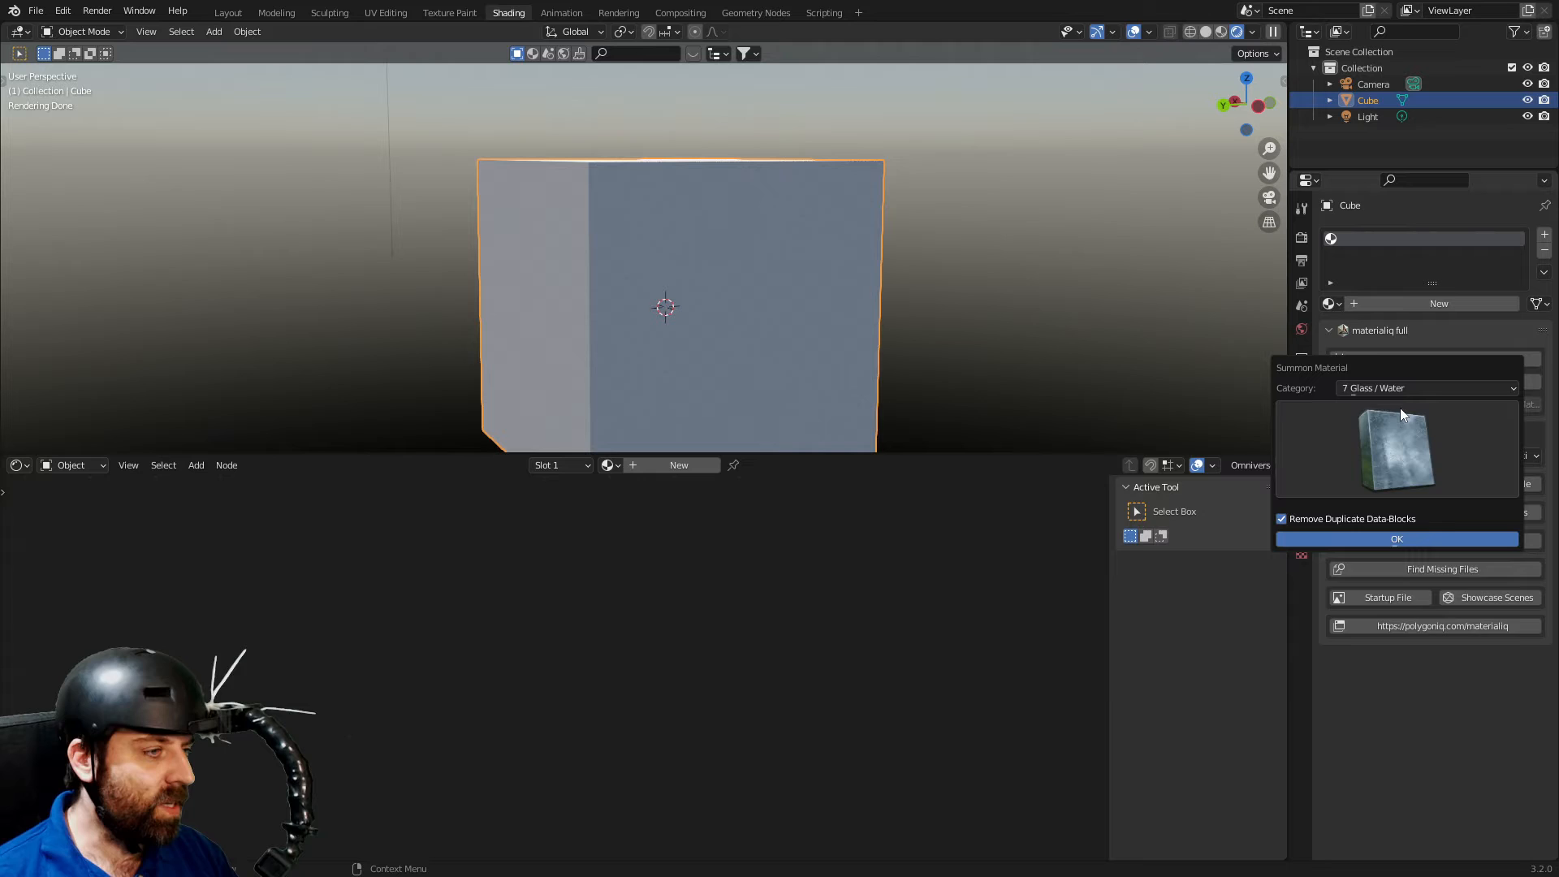
pyautogui.click(1397, 448)
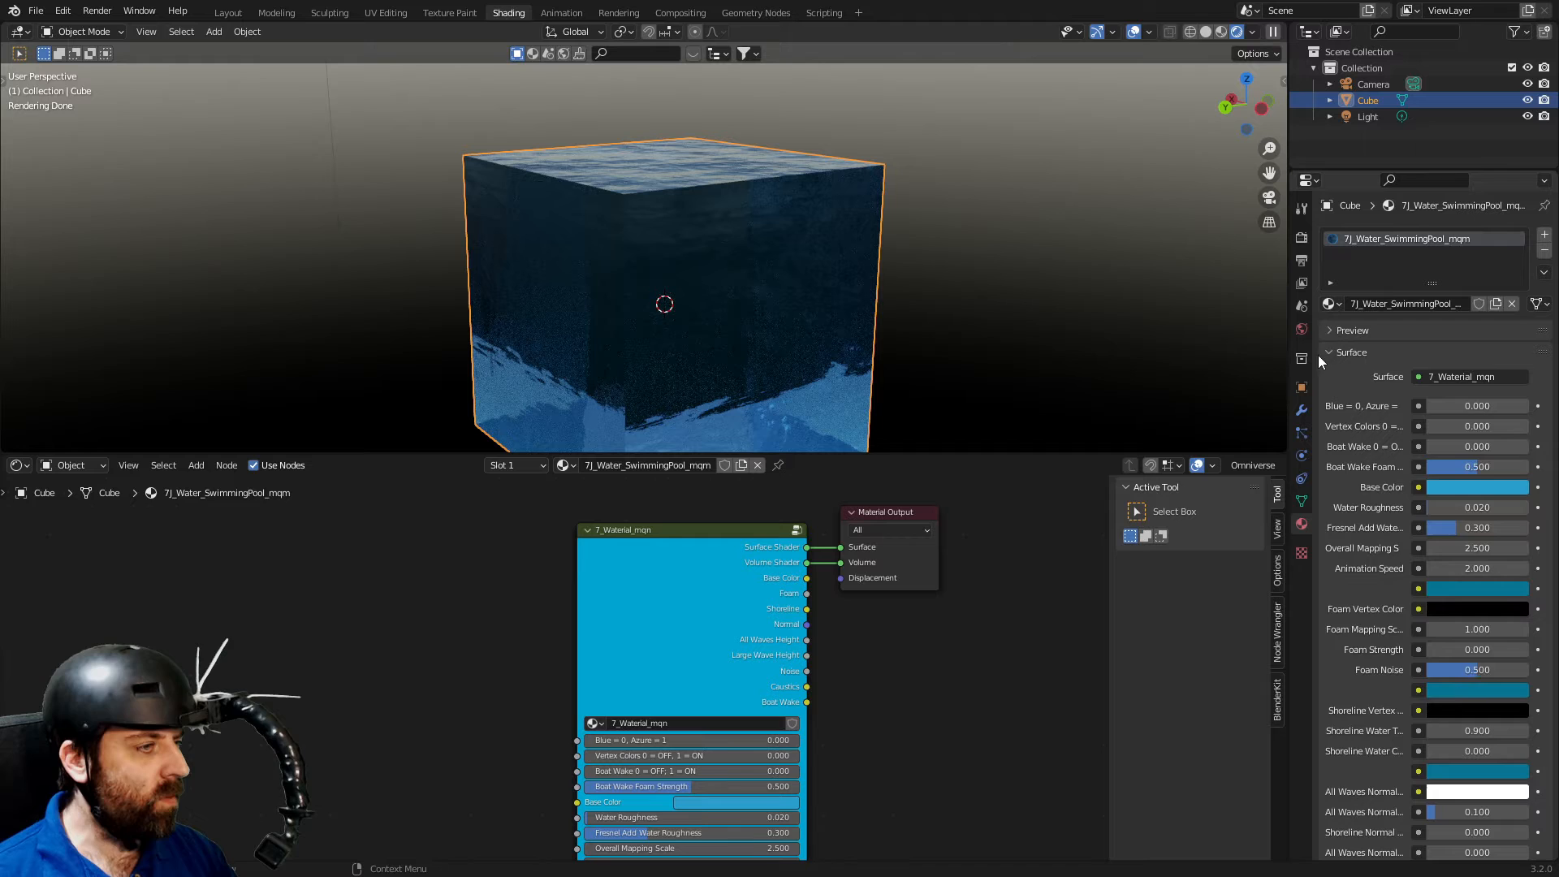
pyautogui.click(1330, 353)
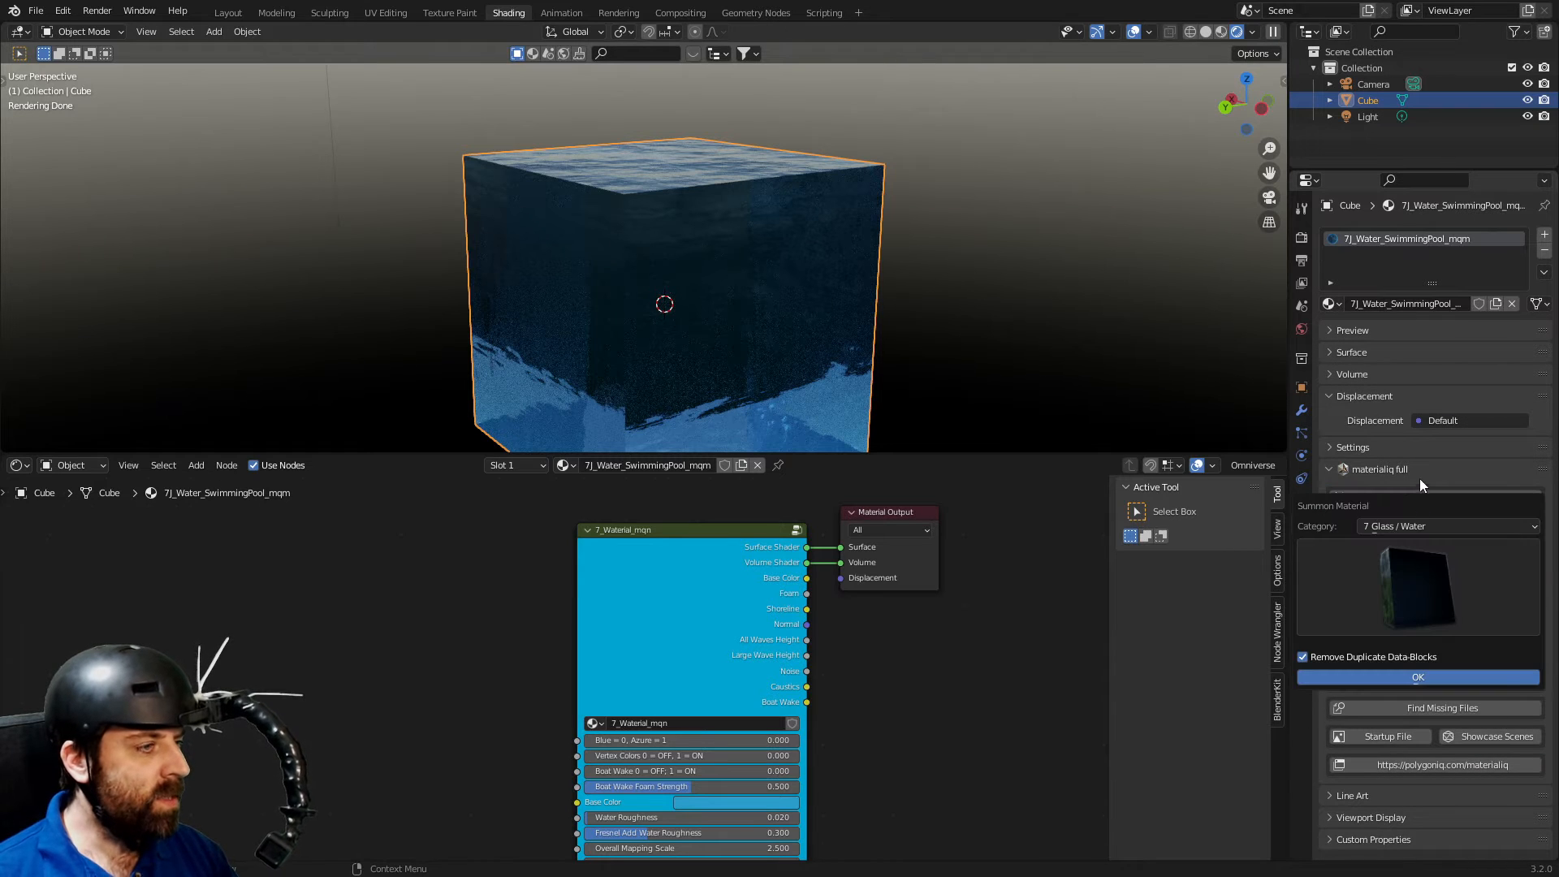
# Step: Switch the cube to the 1 Concrete category and apply a polished concrete floor material
pyautogui.click(1444, 526)
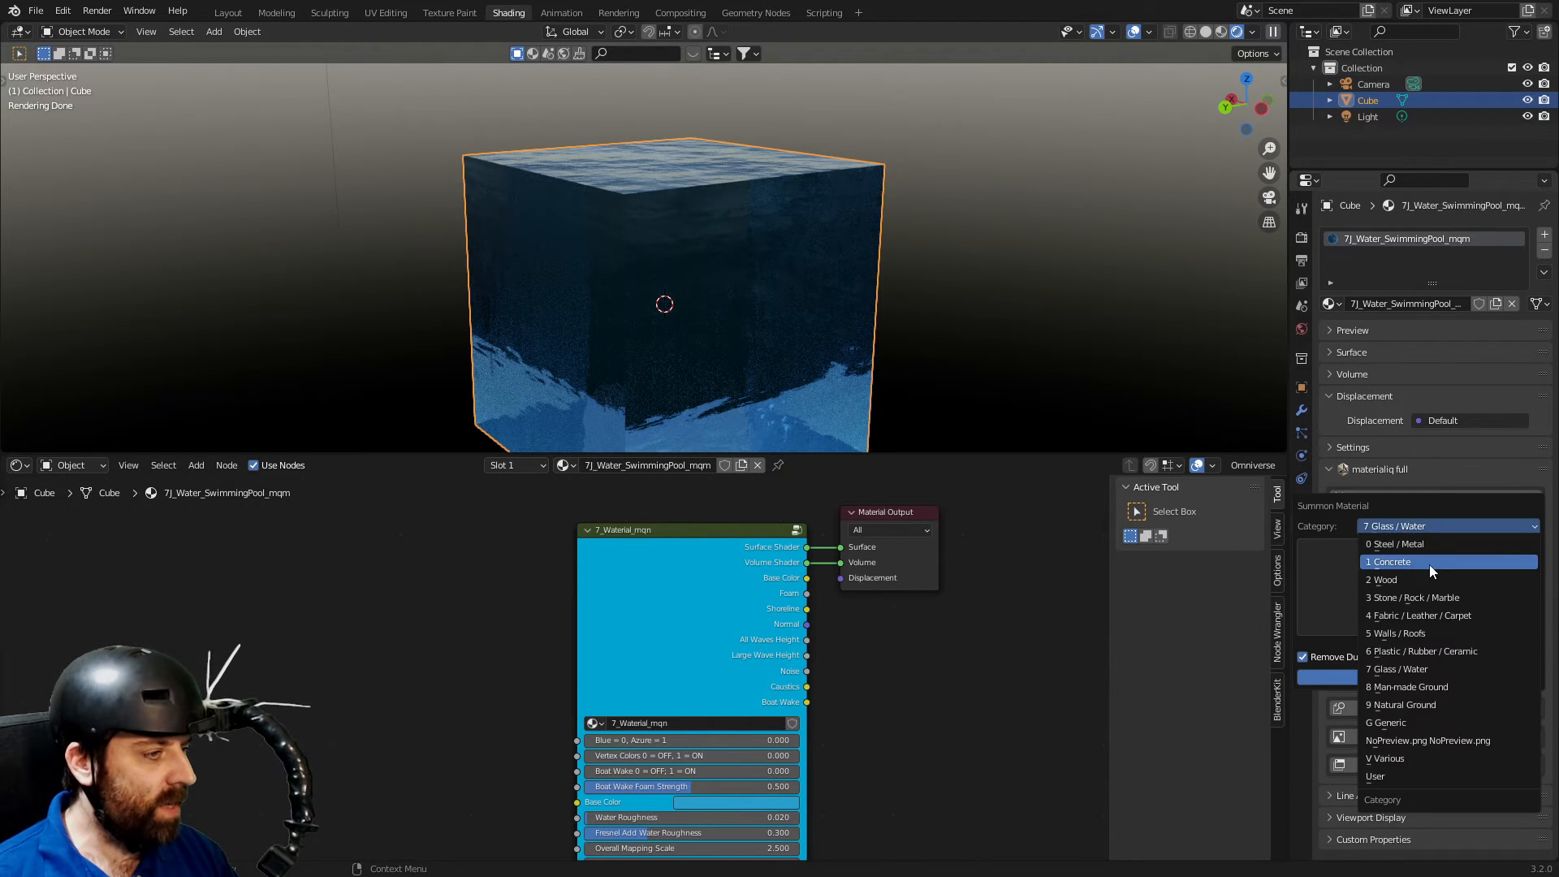
pyautogui.click(1391, 562)
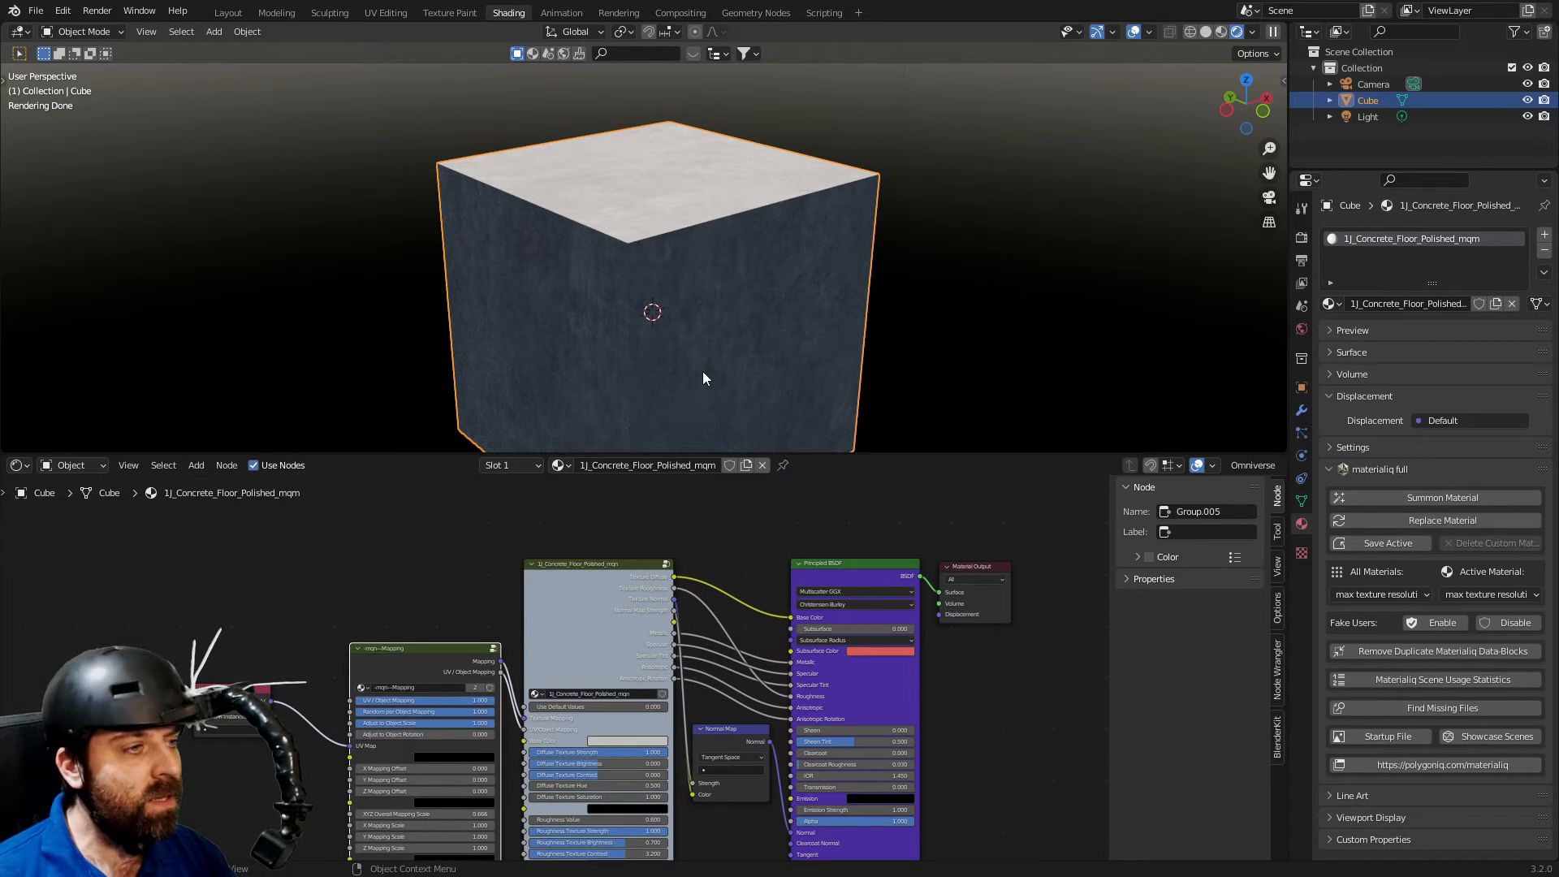
pyautogui.click(1438, 497)
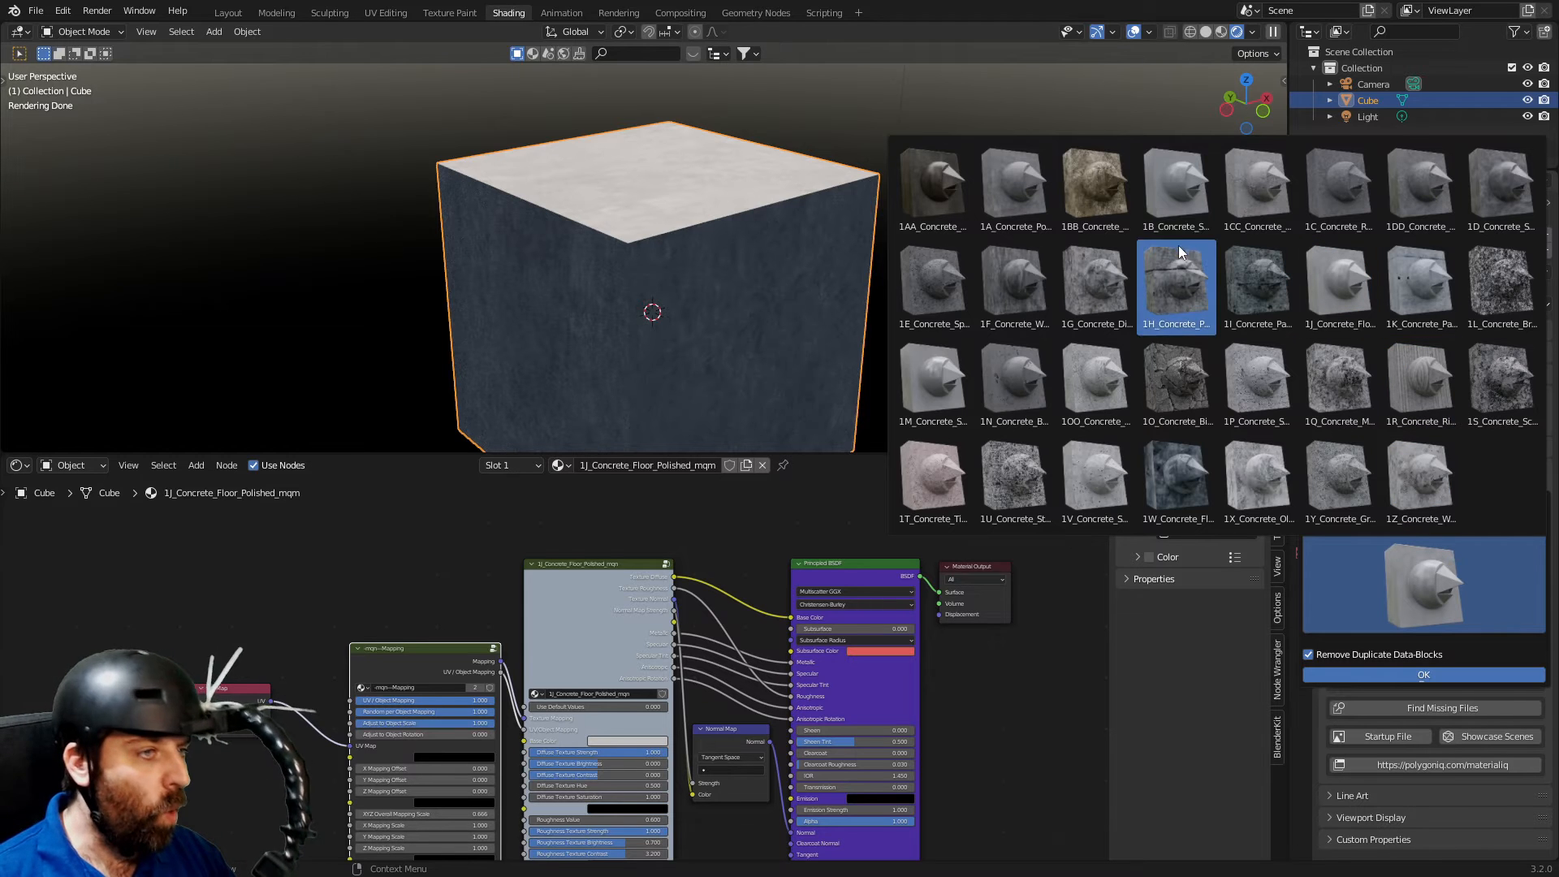
pyautogui.click(1422, 676)
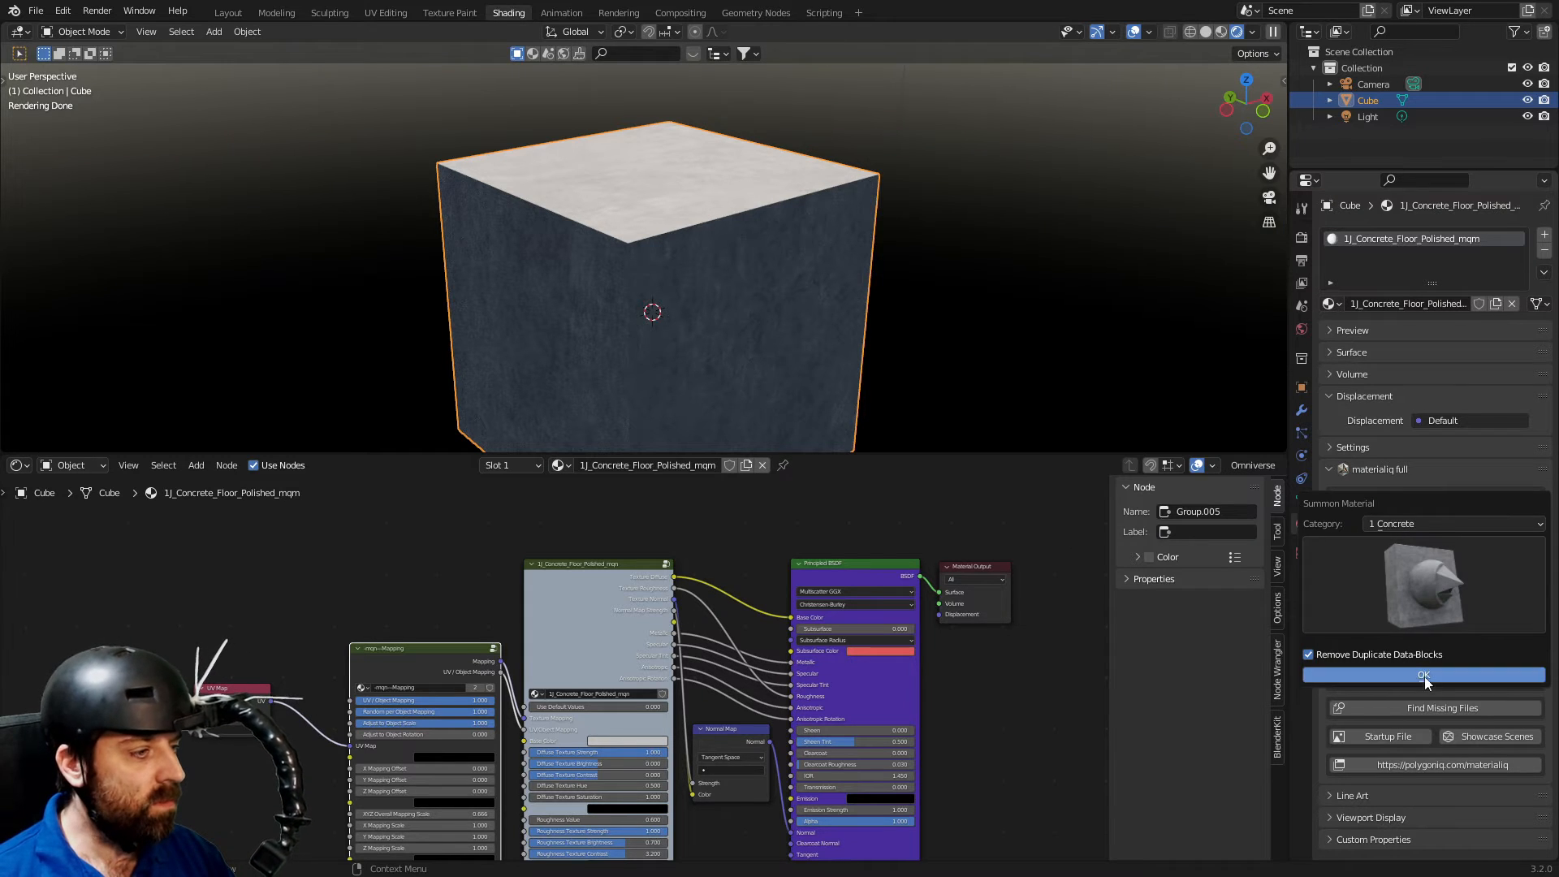
pyautogui.click(1424, 676)
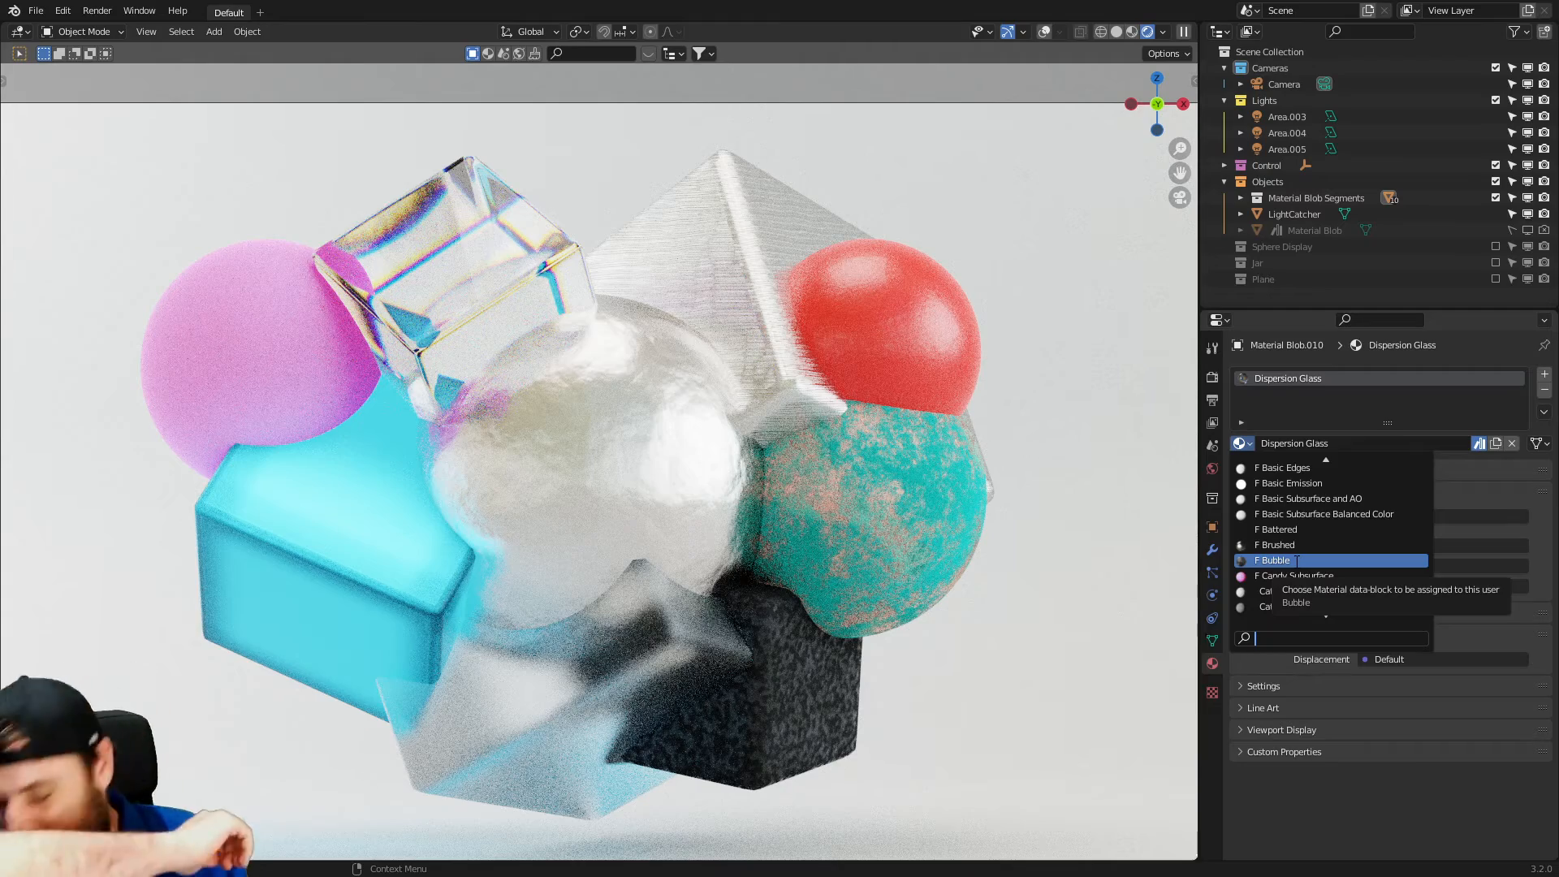
pyautogui.moveTo(1292, 575)
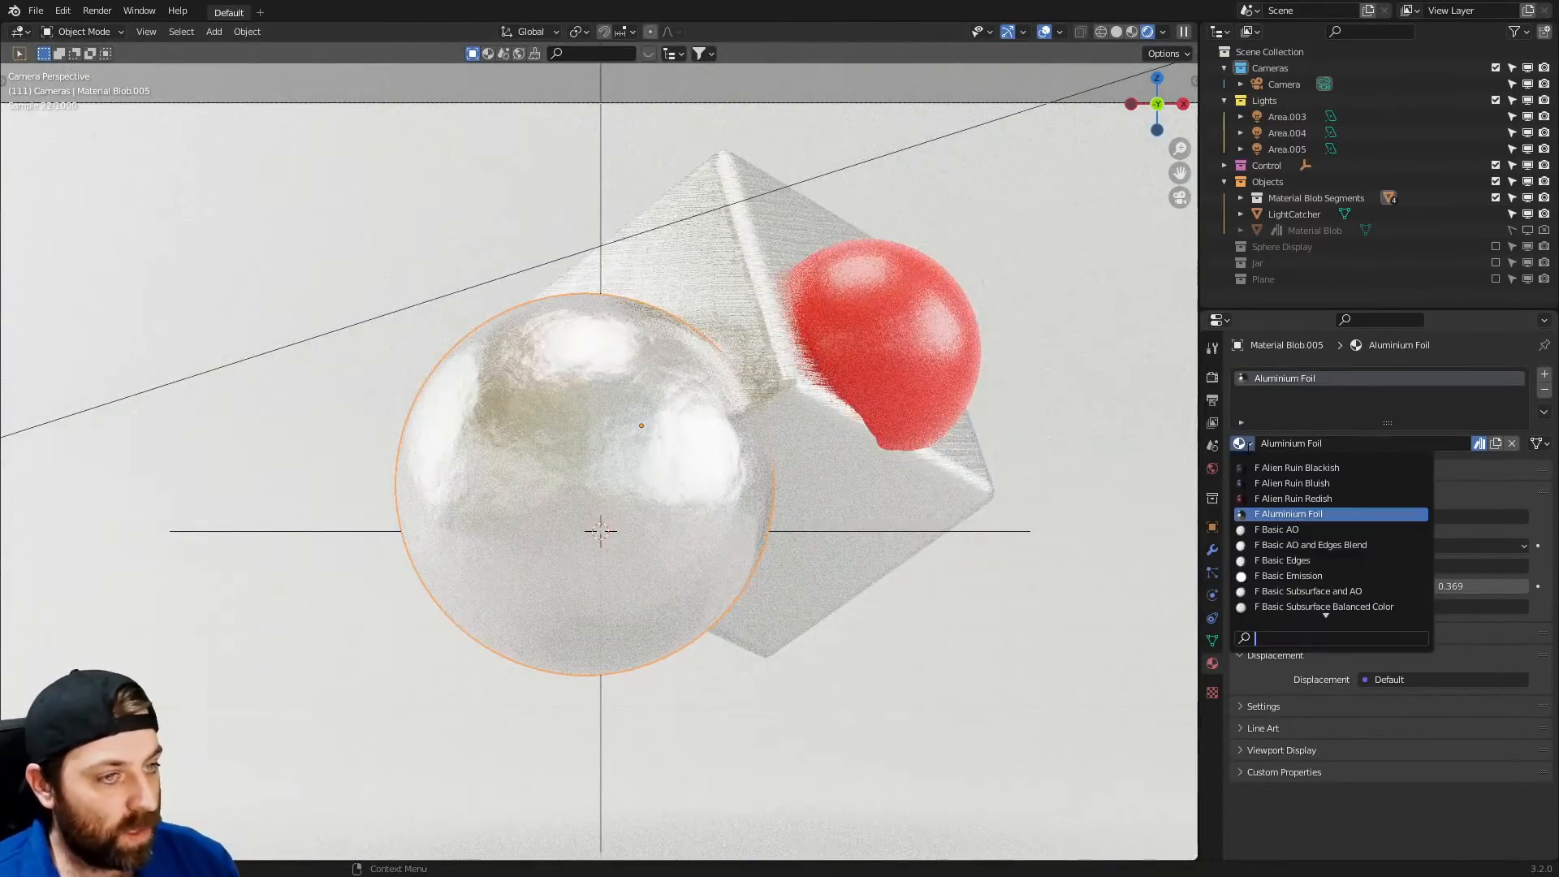
# Step: Swap the sphere blob's foil for Candy Subsurface, Emission AO and Edge, then another material
pyautogui.scroll(-3)
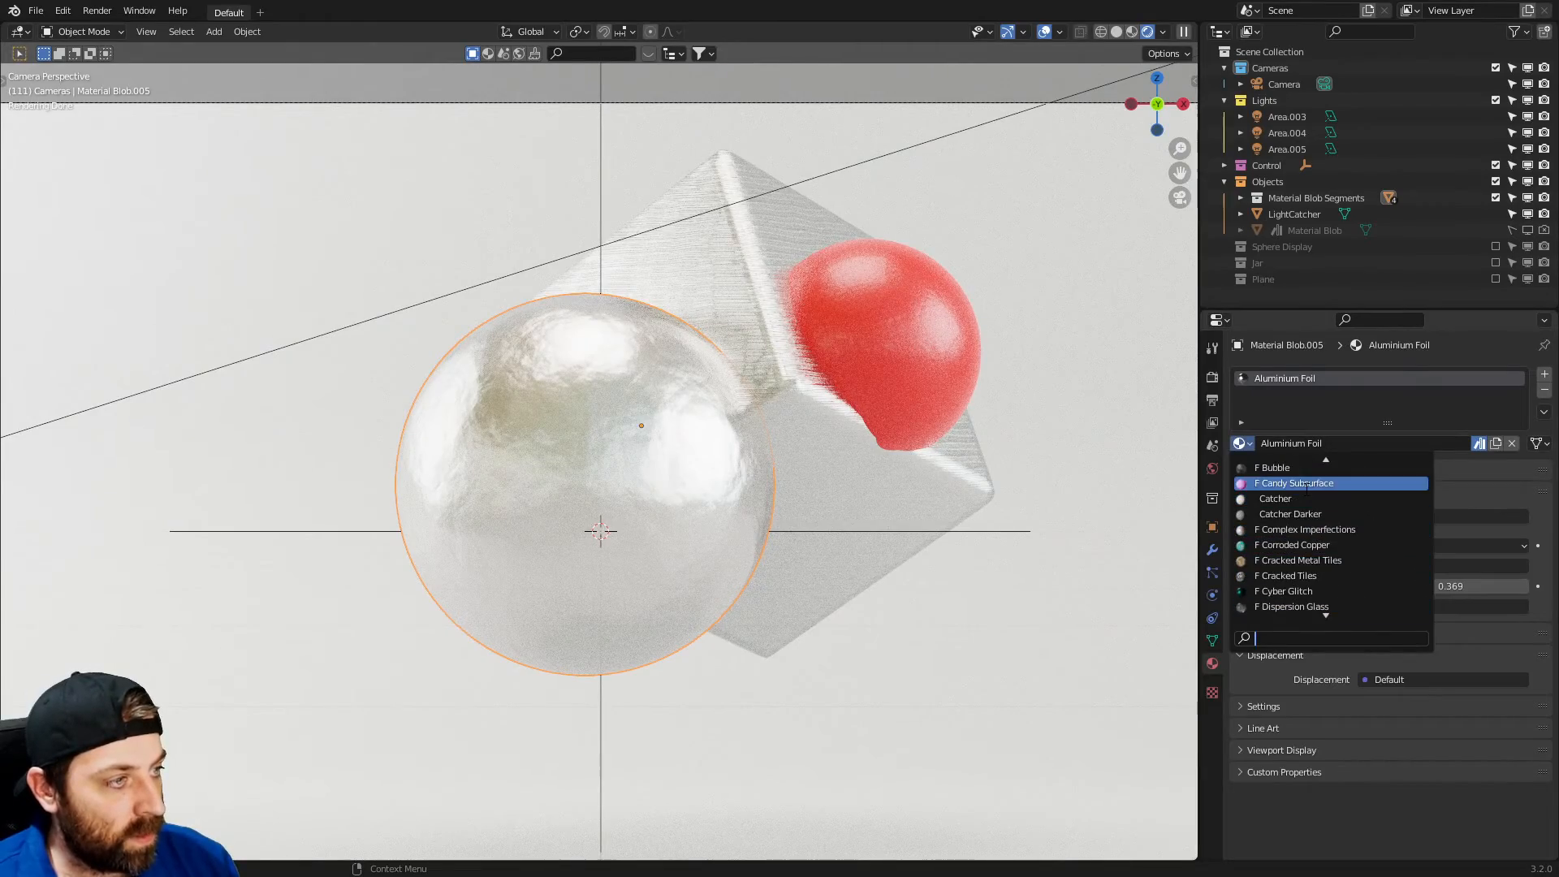
pyautogui.click(1295, 482)
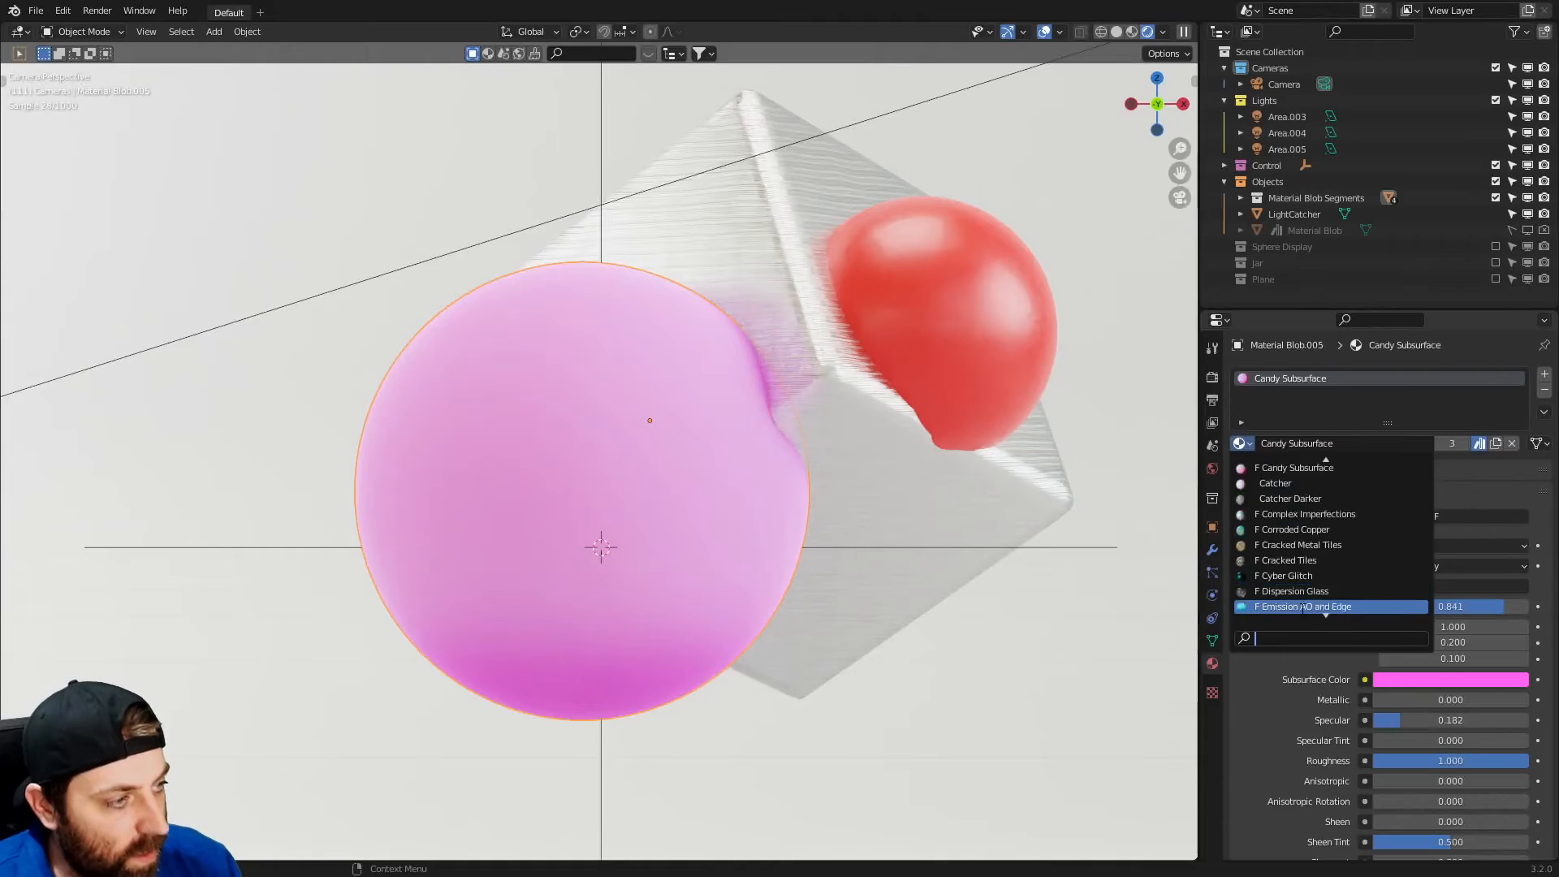
pyautogui.click(1297, 544)
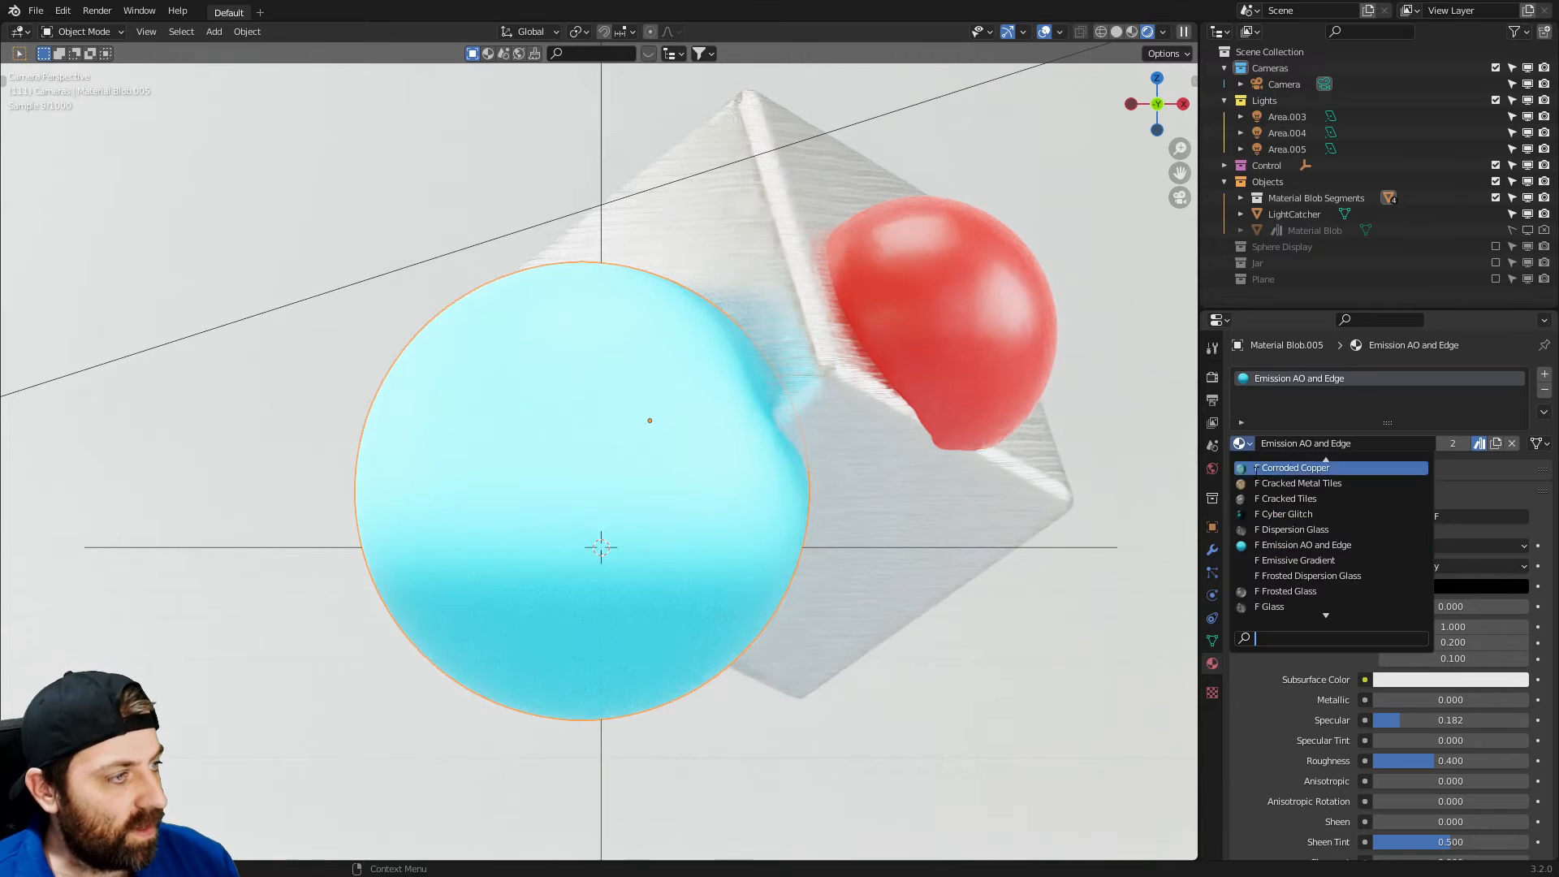
pyautogui.scroll(-3)
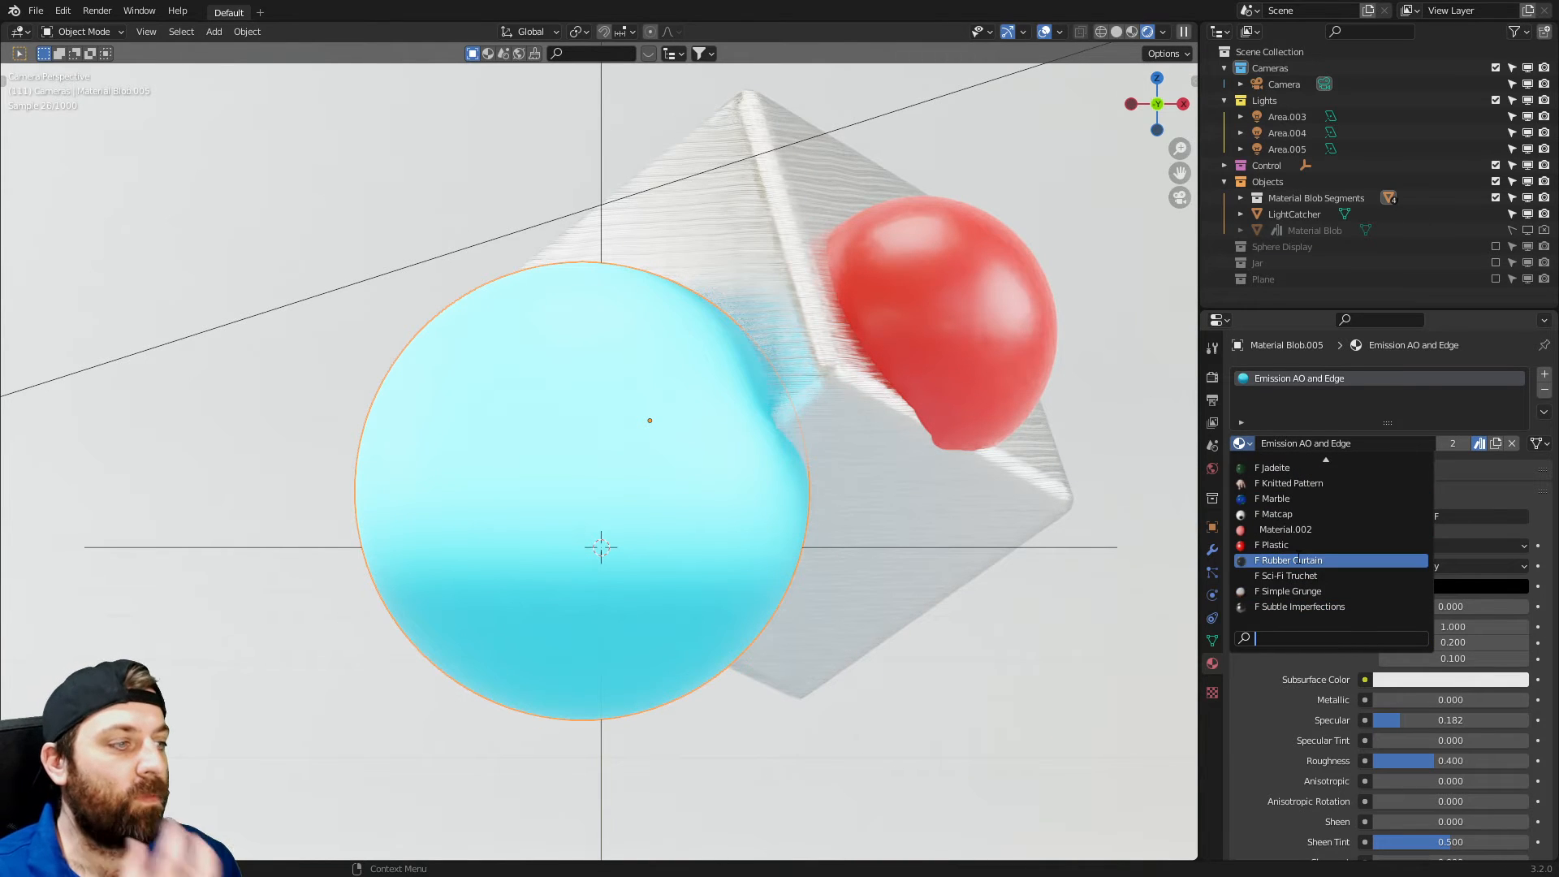
pyautogui.click(1273, 544)
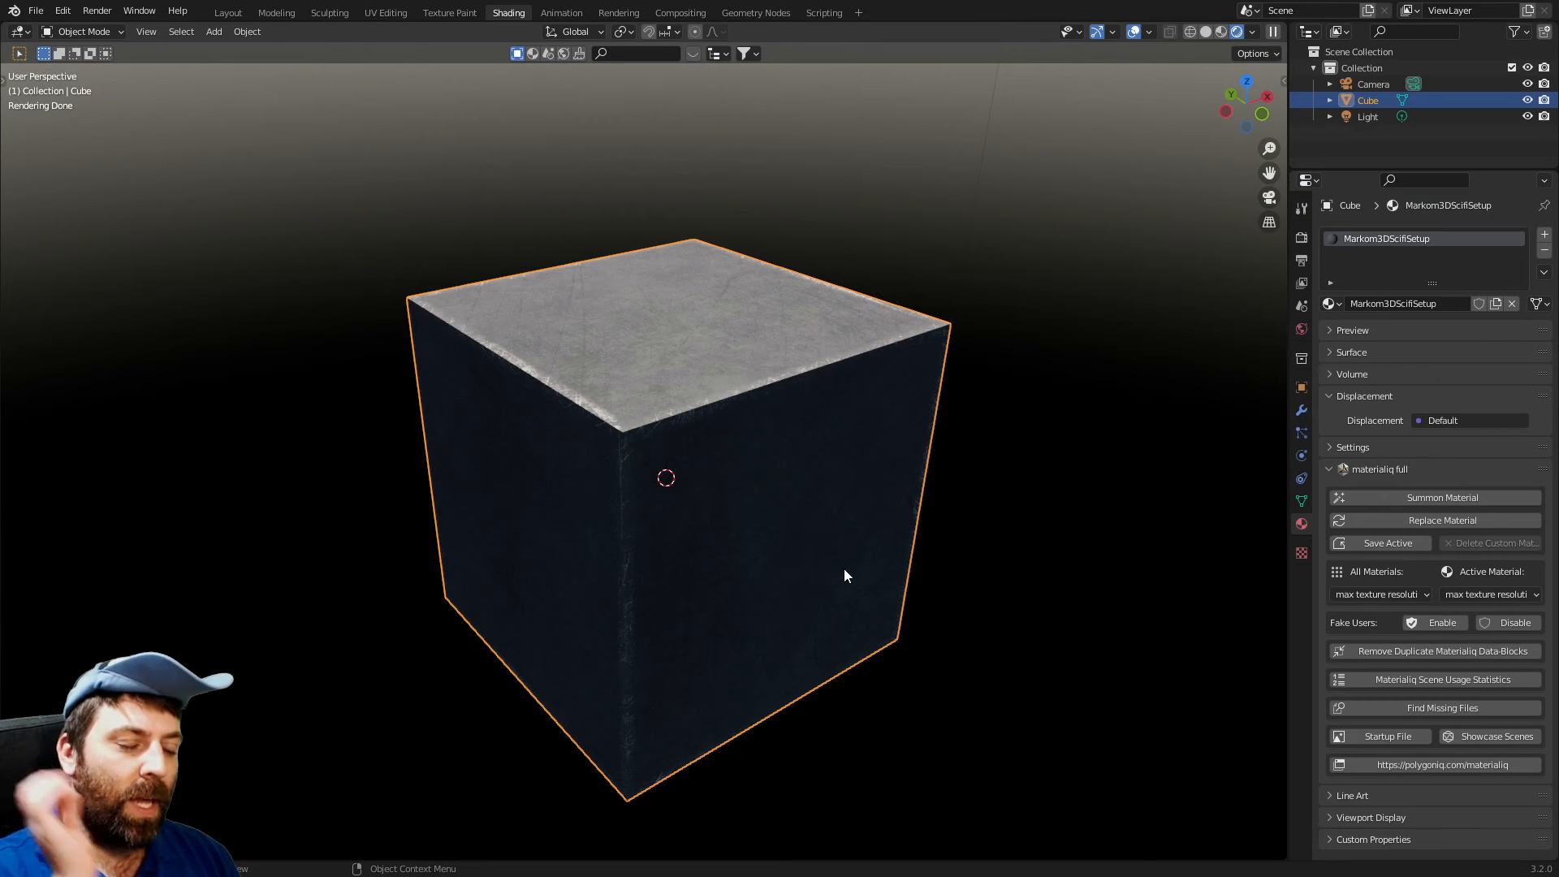
pyautogui.moveTo(754, 450)
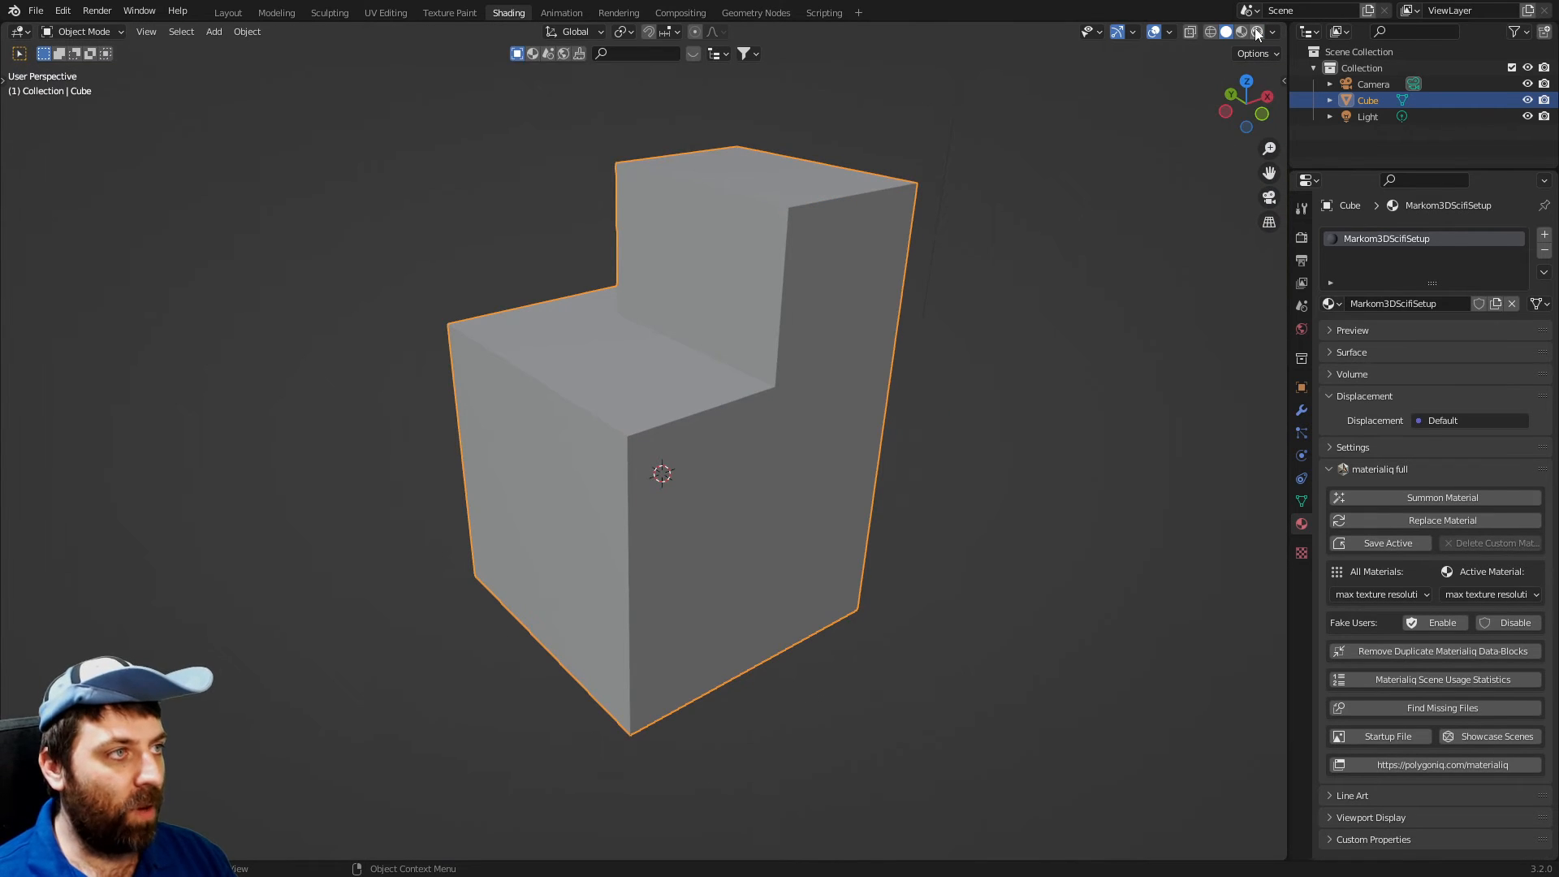
# Step: Render the stepped block and give its sci-fi material Cube Projection UV coordinates
pyautogui.click(1256, 32)
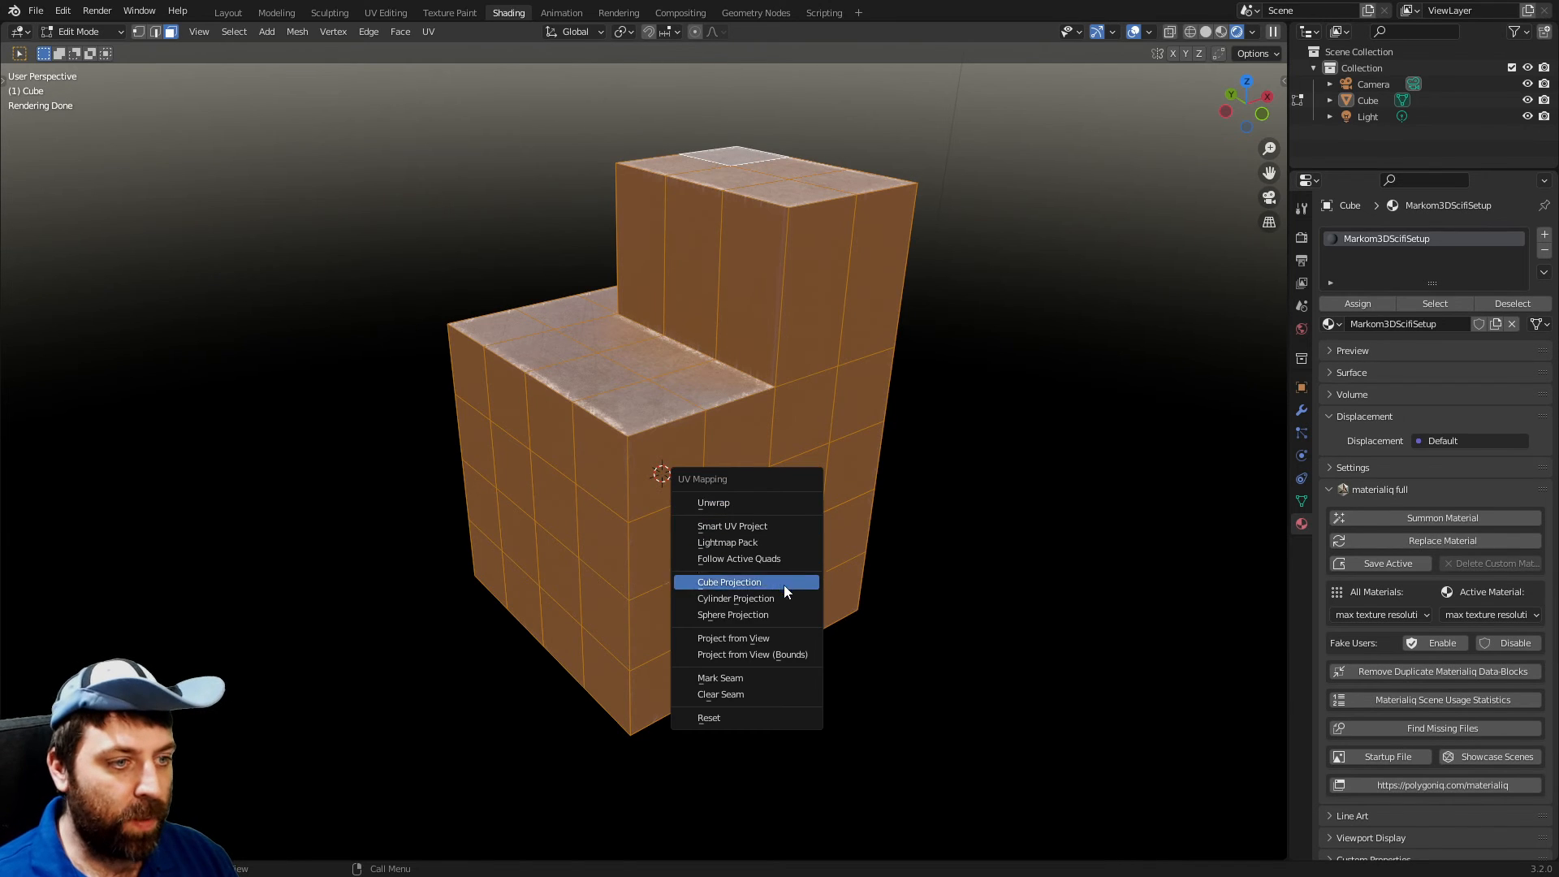
pyautogui.click(728, 581)
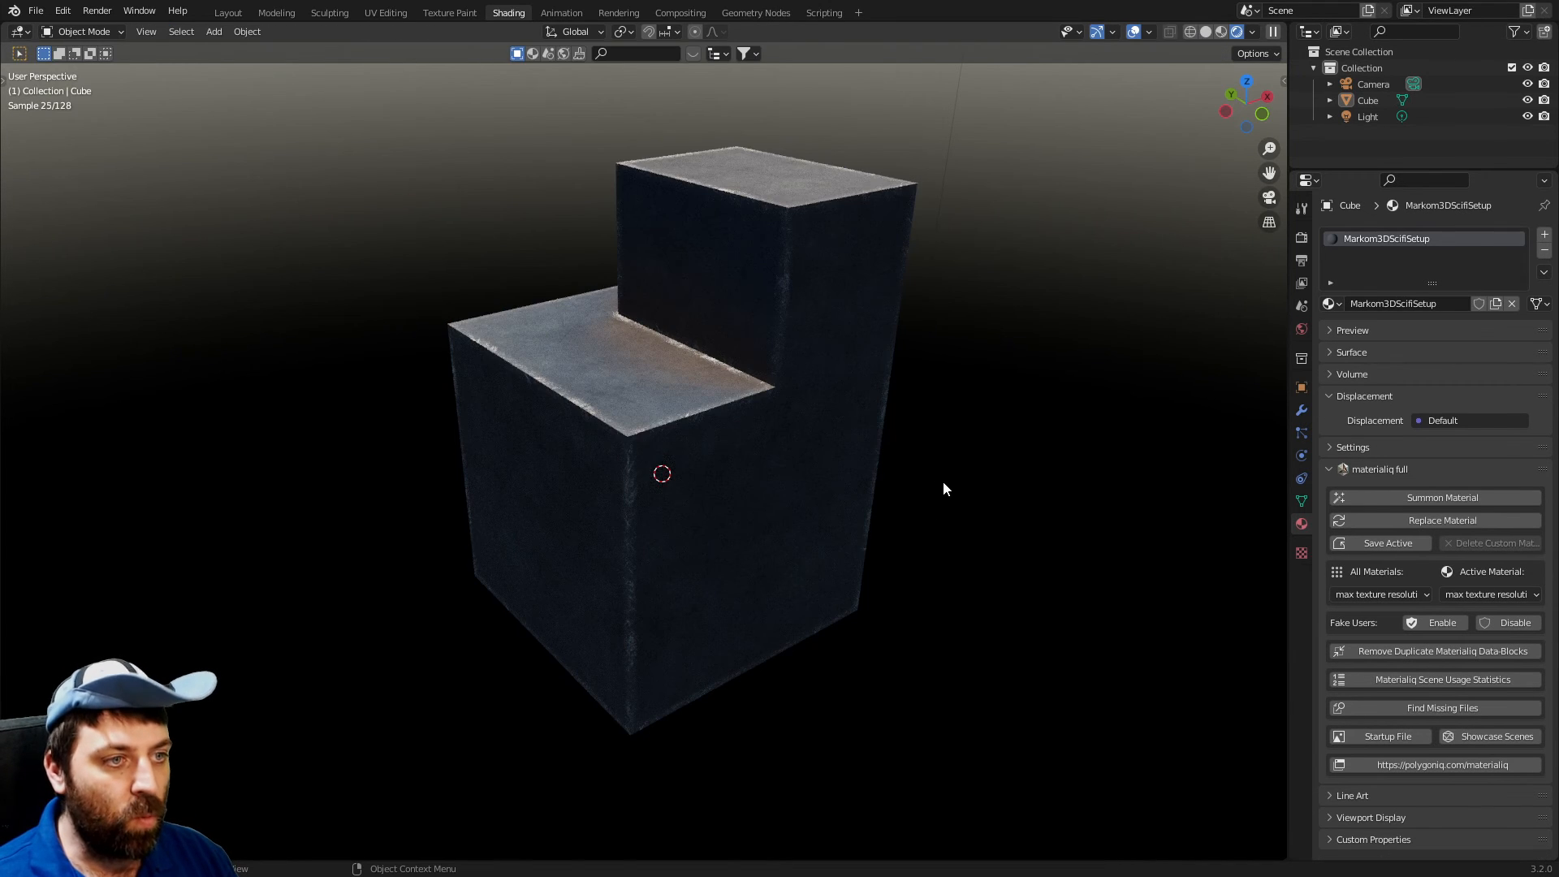